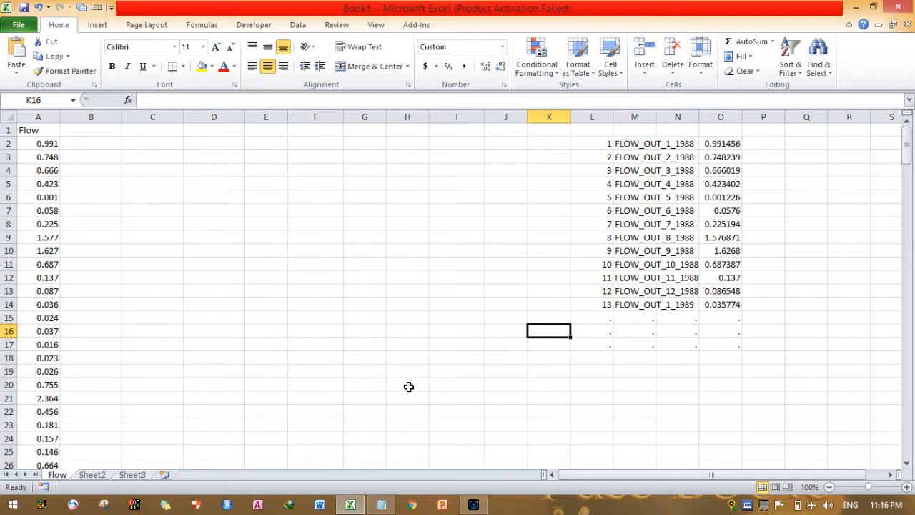
pyautogui.moveTo(606, 175)
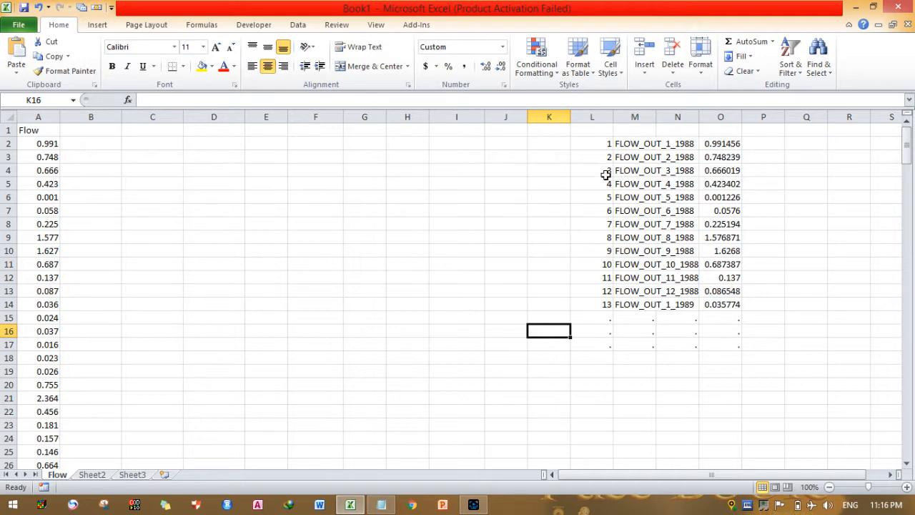
# Autofit the FLOW_OUT label column M and remove the empty column so values sit in N, then select A2
pyautogui.click(592, 117)
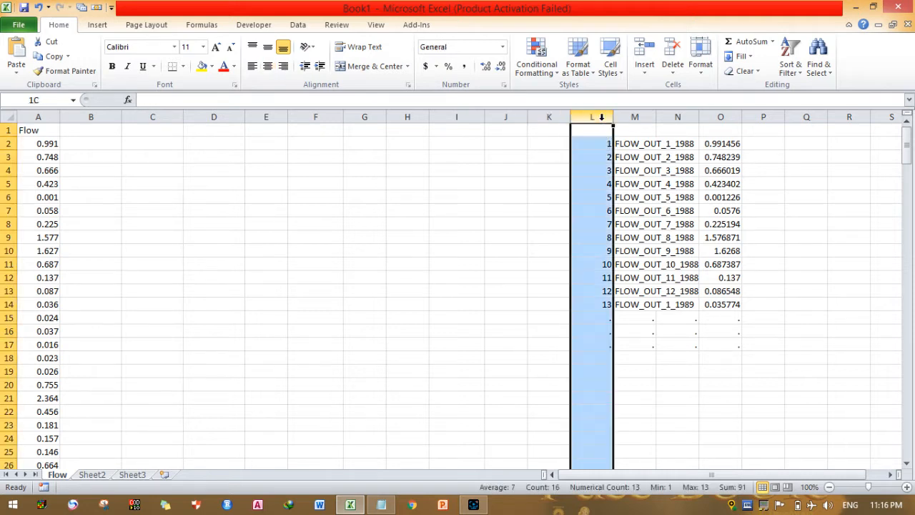
pyautogui.click(635, 118)
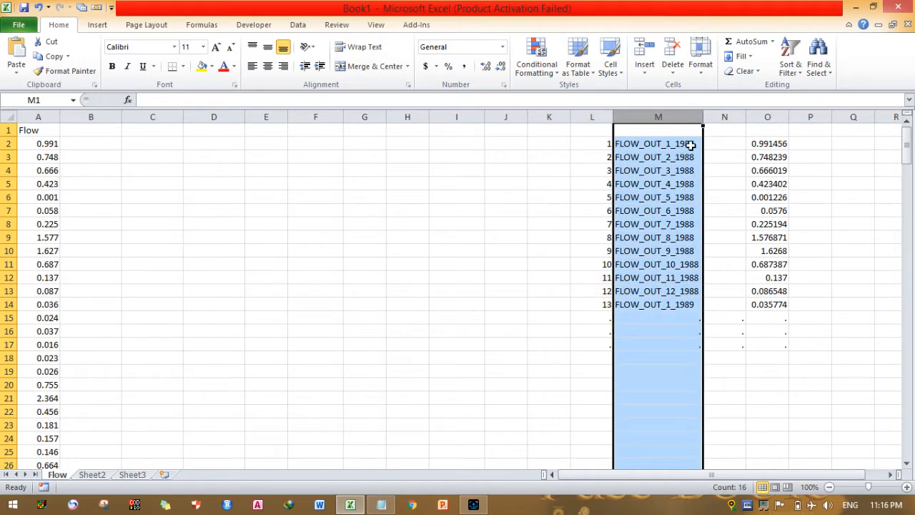
pyautogui.moveTo(772, 140)
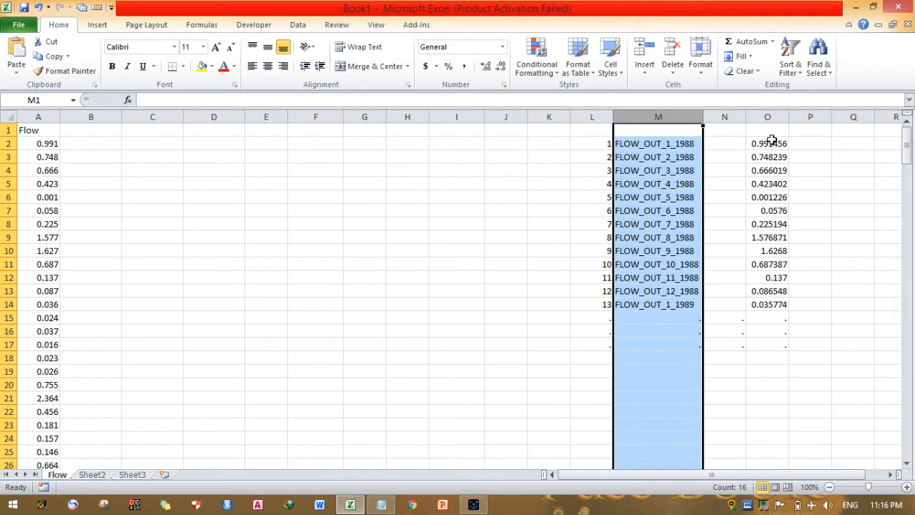
pyautogui.click(767, 117)
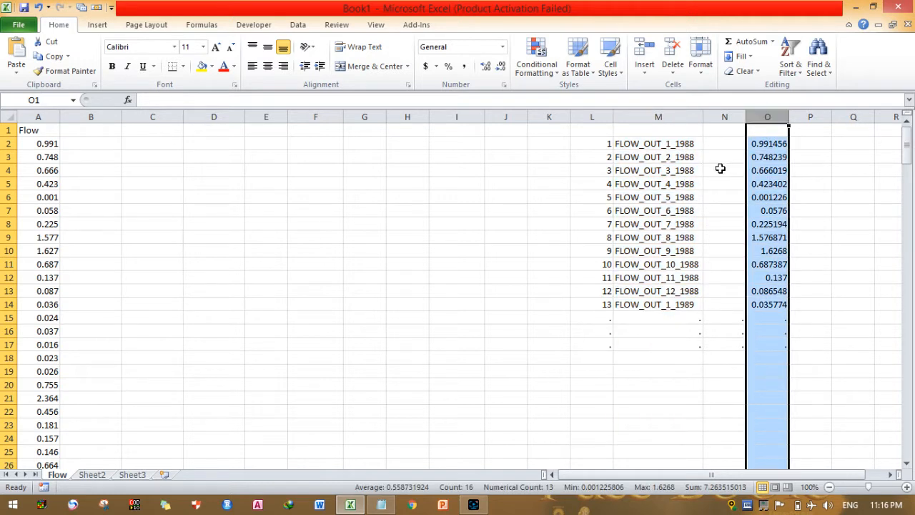
pyautogui.rightClick(723, 117)
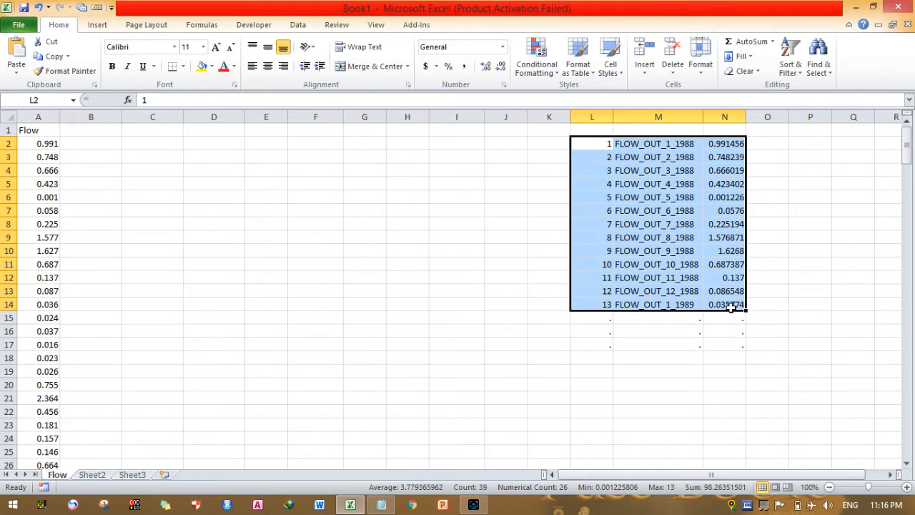
pyautogui.click(37, 143)
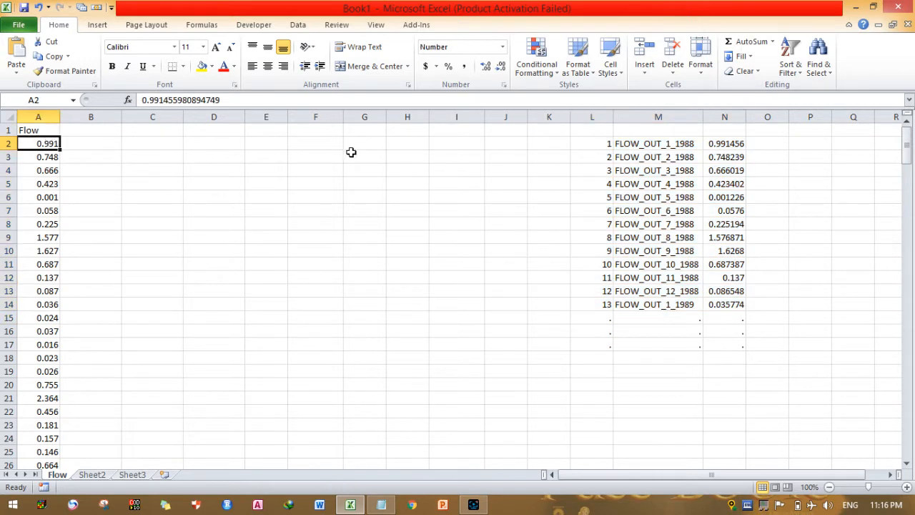
pyautogui.moveTo(256, 172)
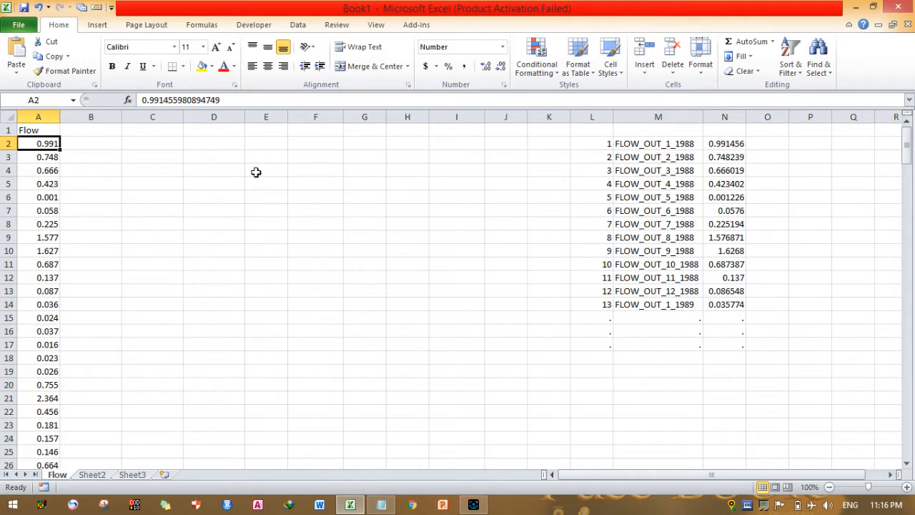
# Enter 1988 in C2 and fill it down column C to row 25
pyautogui.click(151, 143)
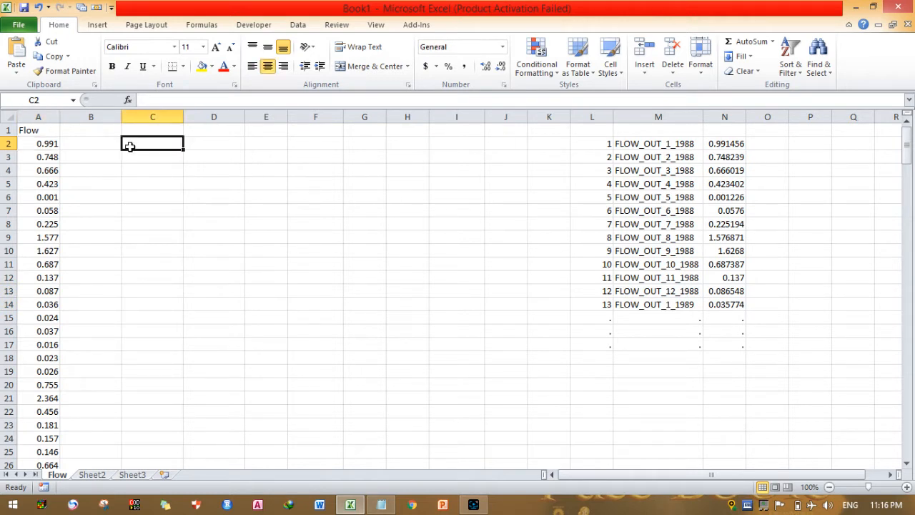
pyautogui.write('1988')
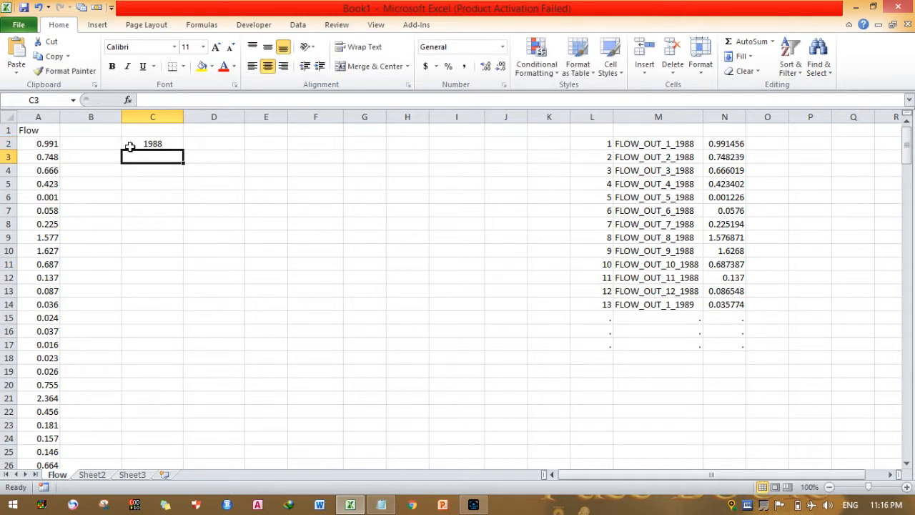
pyautogui.click(151, 143)
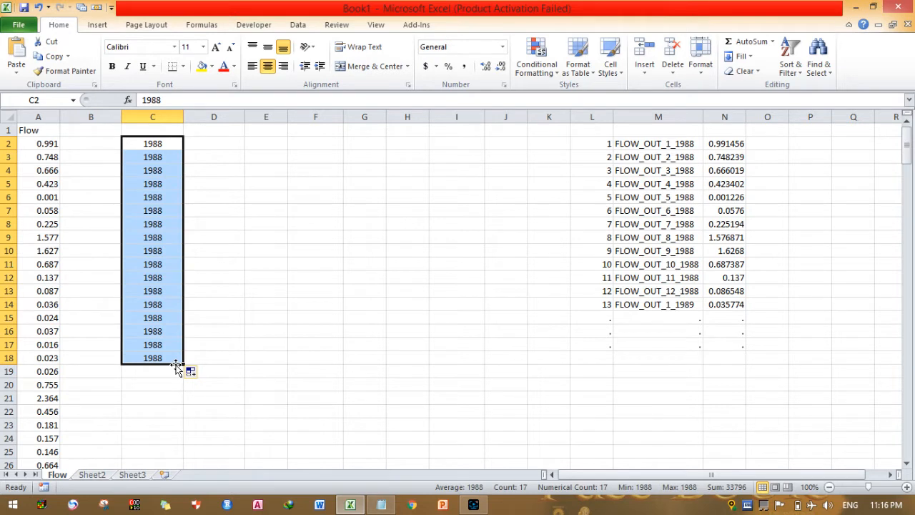
pyautogui.moveTo(177, 363); pyautogui.dragTo(184, 451)
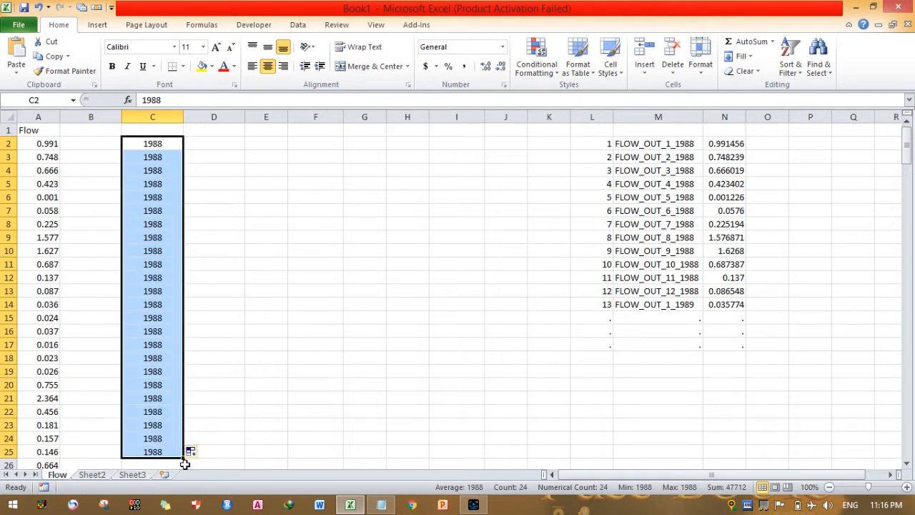
pyautogui.click(151, 143)
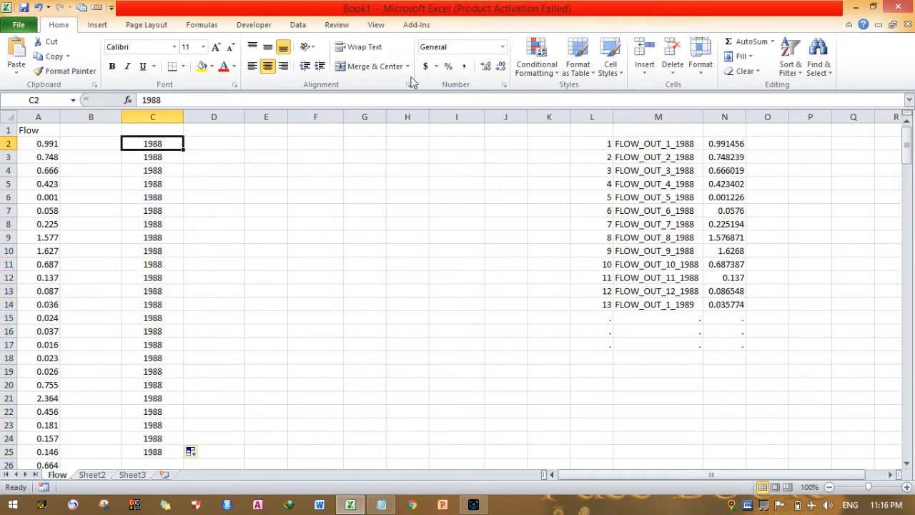
# Apply a custom yyyy number format to the year cells, which now display 1905
pyautogui.click(501, 45)
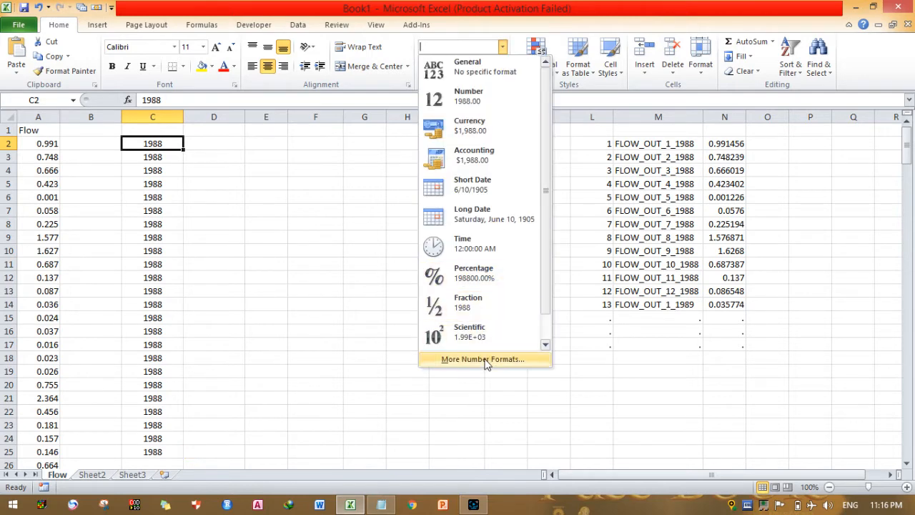
pyautogui.click(483, 359)
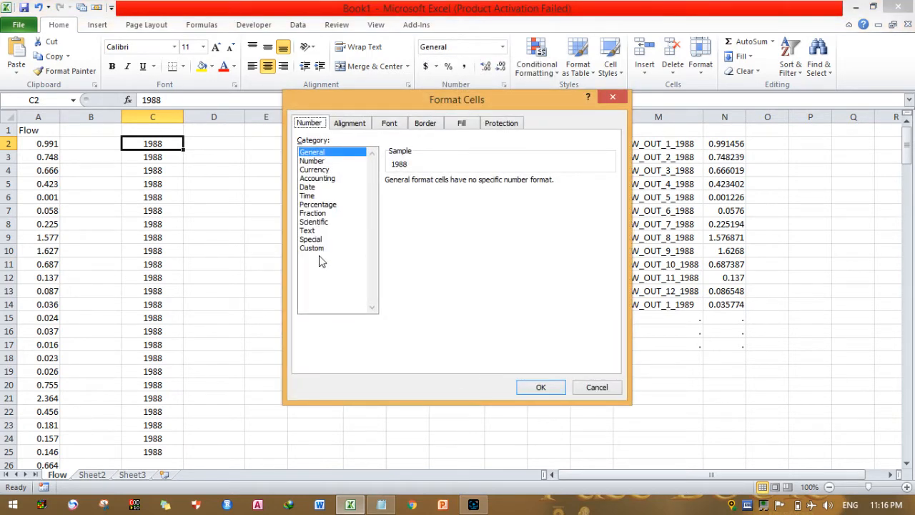
pyautogui.click(312, 248)
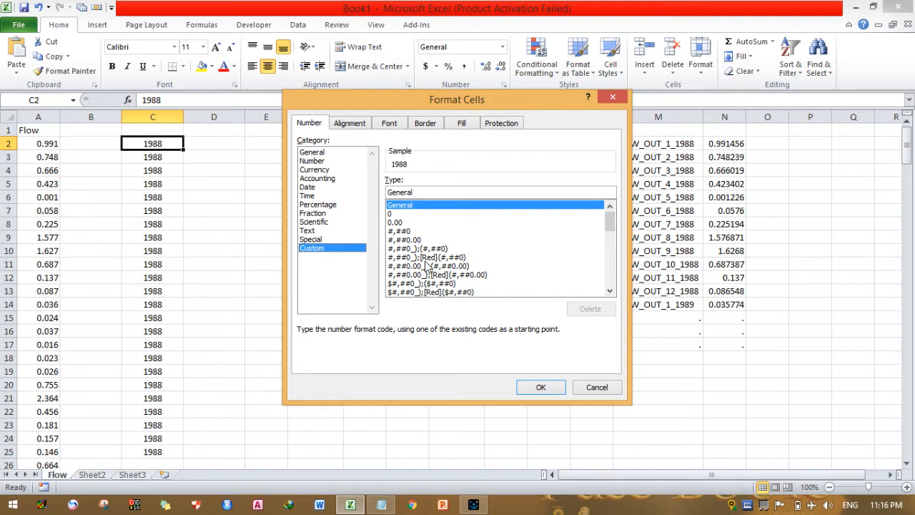
pyautogui.scroll(-3)
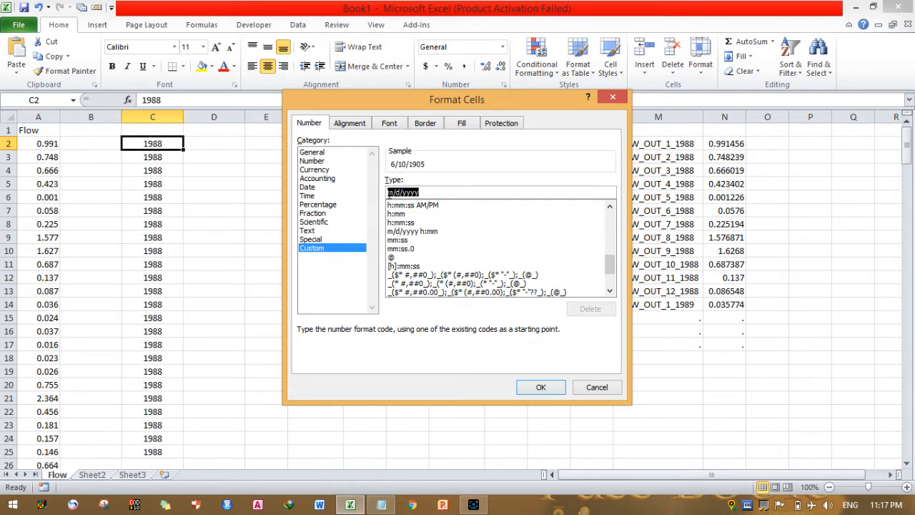
pyautogui.write('y')
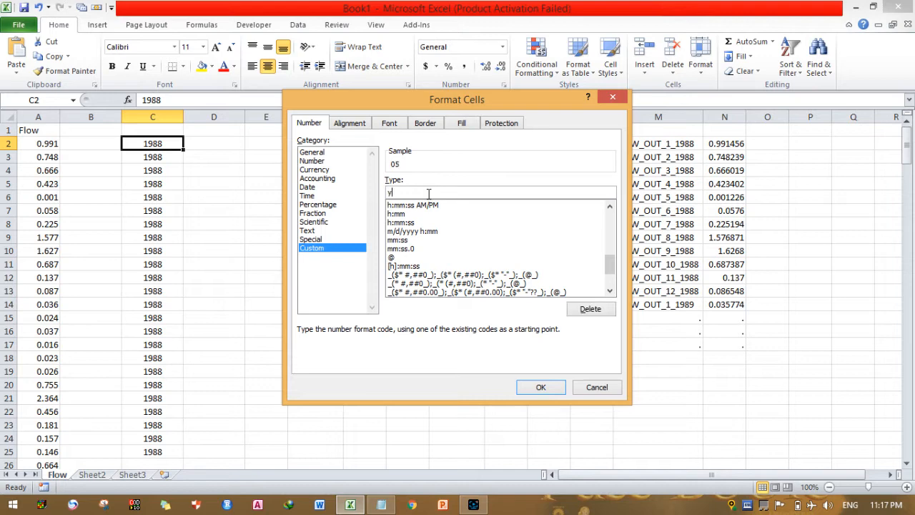
pyautogui.write('yyy')
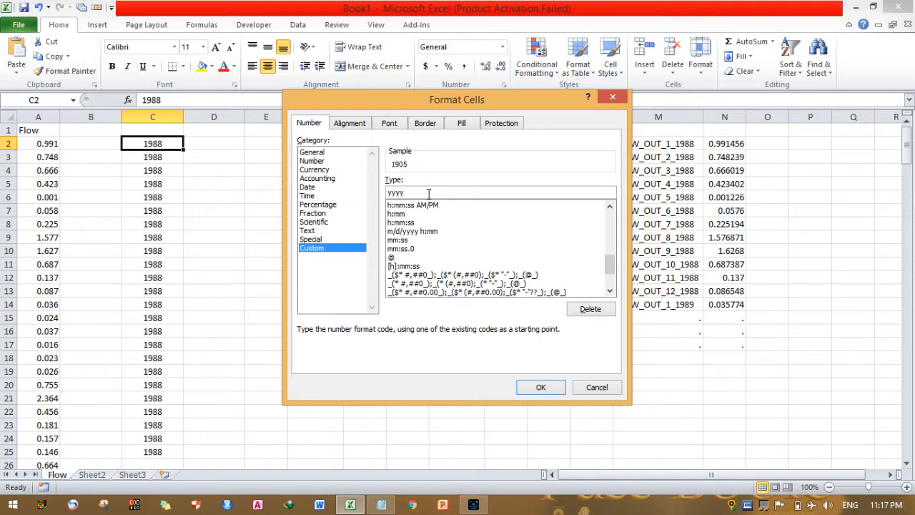
pyautogui.moveTo(541, 413)
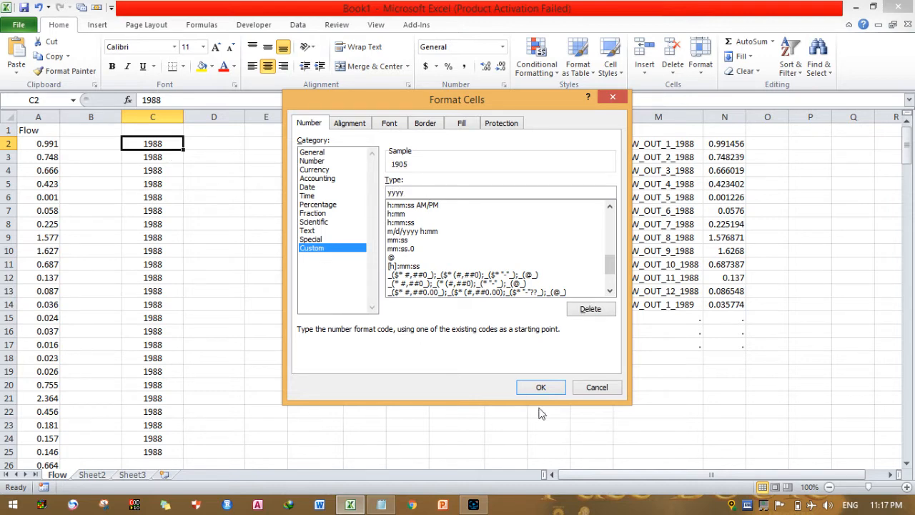
pyautogui.click(540, 386)
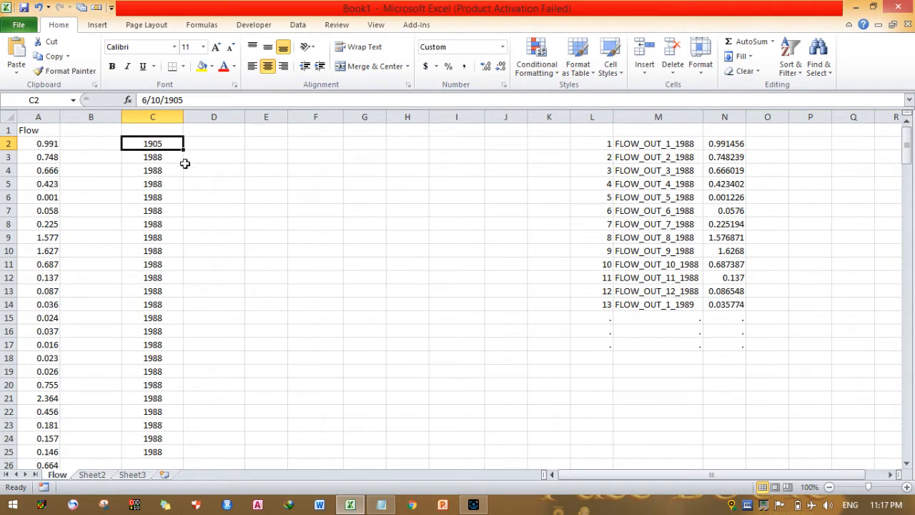
pyautogui.moveTo(168, 170)
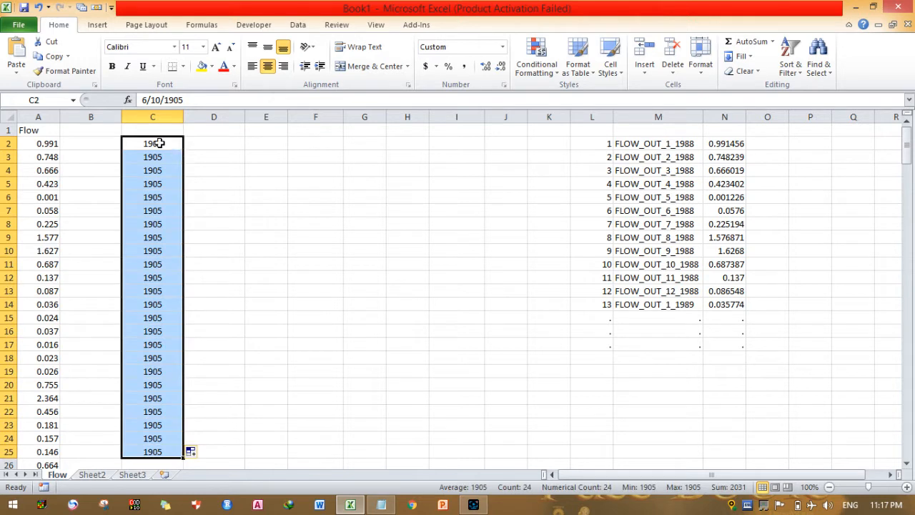
# Clear C2 for re-entry while rows 3–25 still show 1905
pyautogui.click(152, 143)
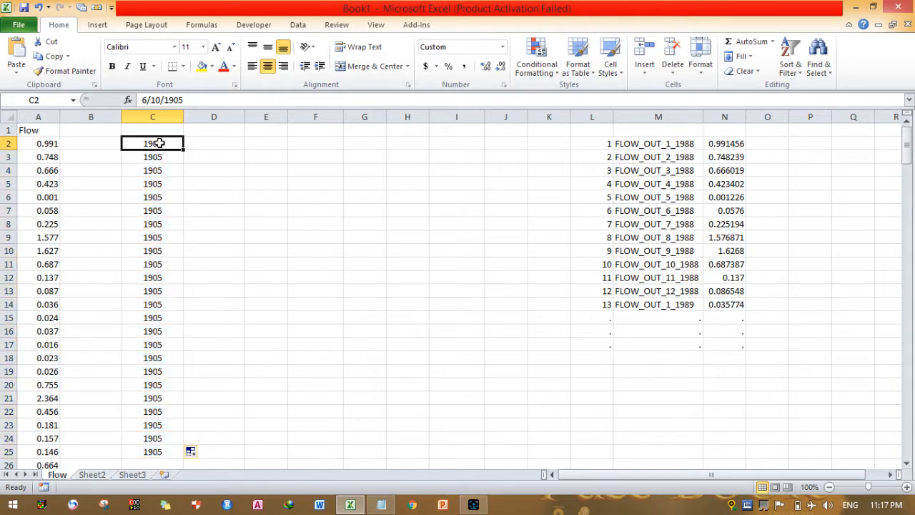
pyautogui.moveTo(158, 101)
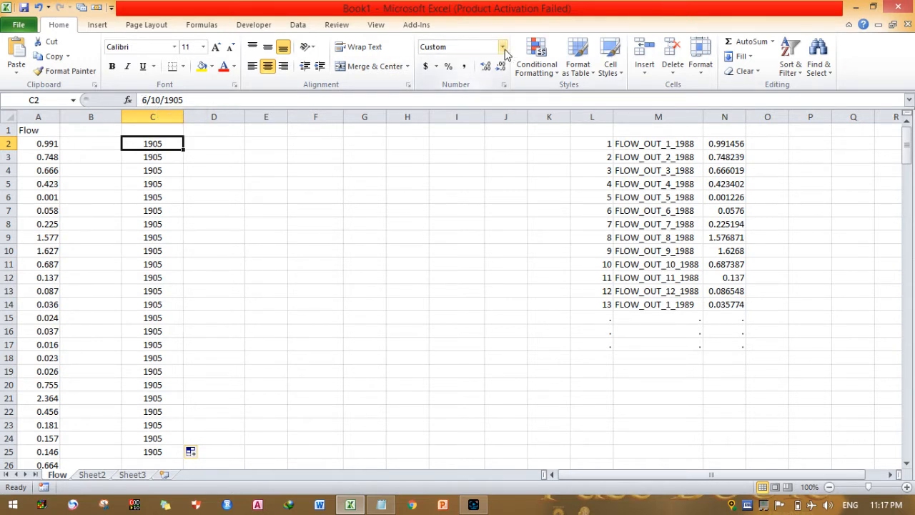
pyautogui.click(503, 46)
pyautogui.write('j')
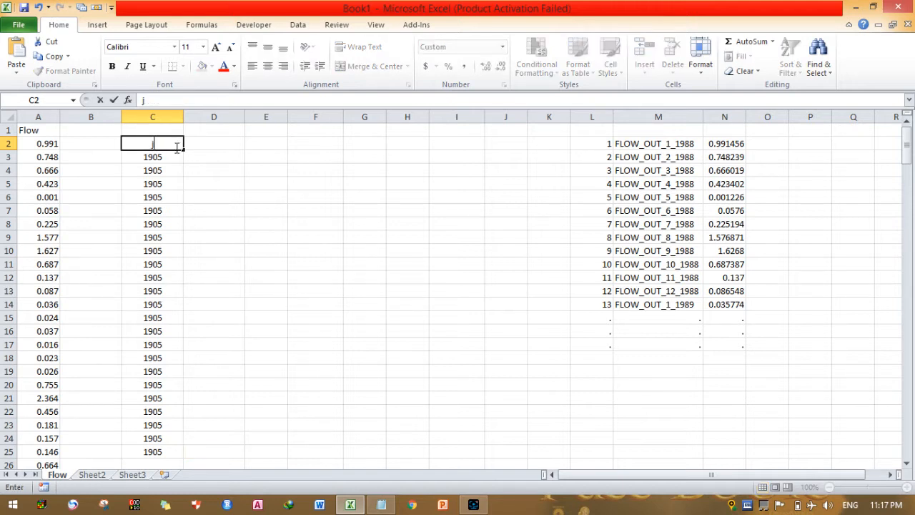
# Enter jan-88 in C2 and feb-88 in C3, both displayed as 1988
pyautogui.write('an')
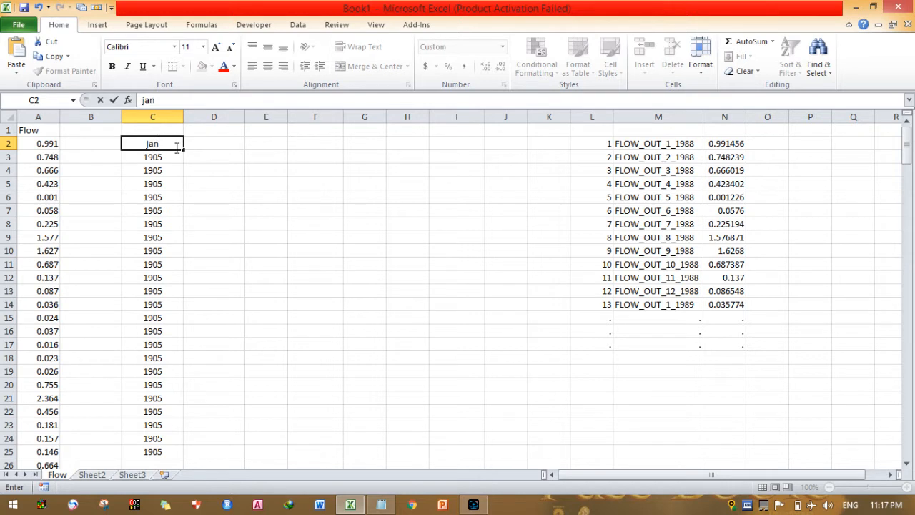
pyautogui.write('-88')
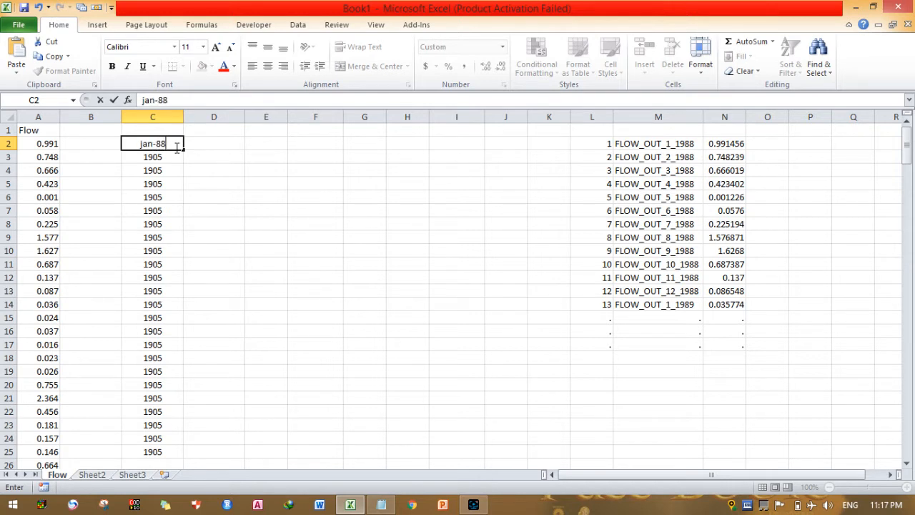
pyautogui.press('Return')
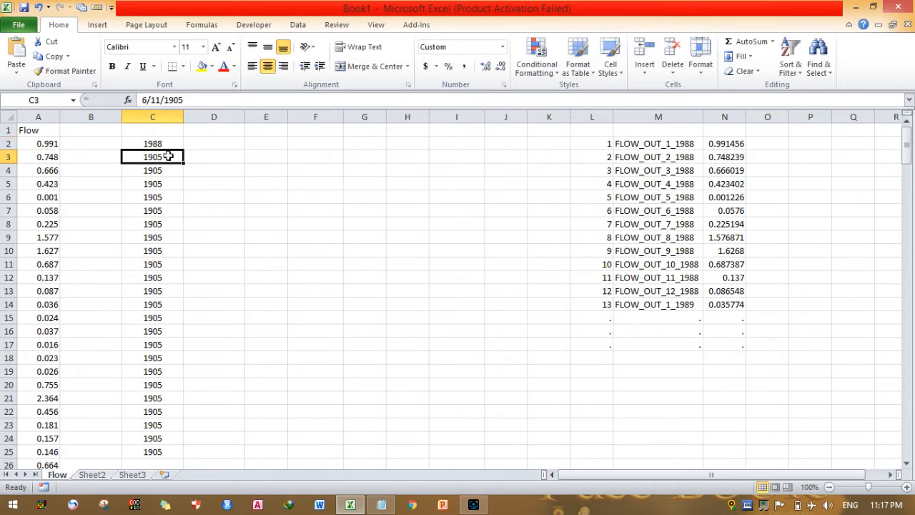
pyautogui.write('feb')
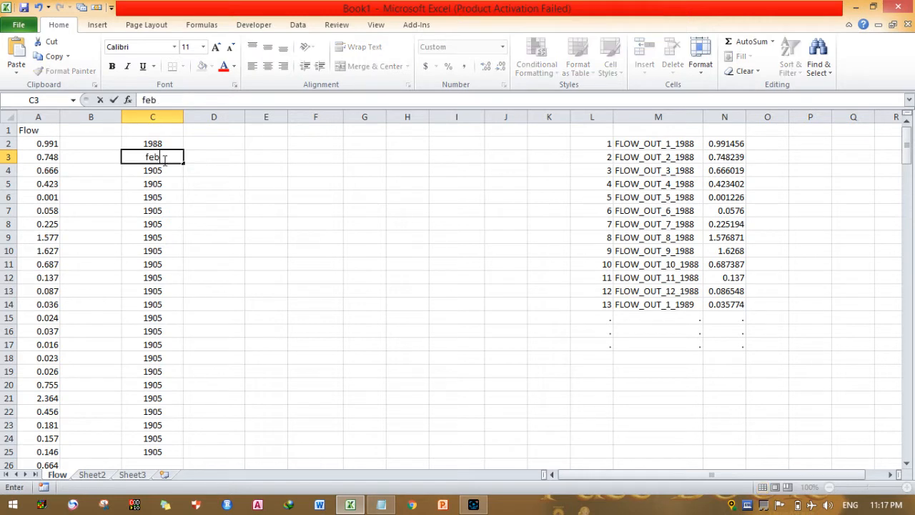
pyautogui.write('-88')
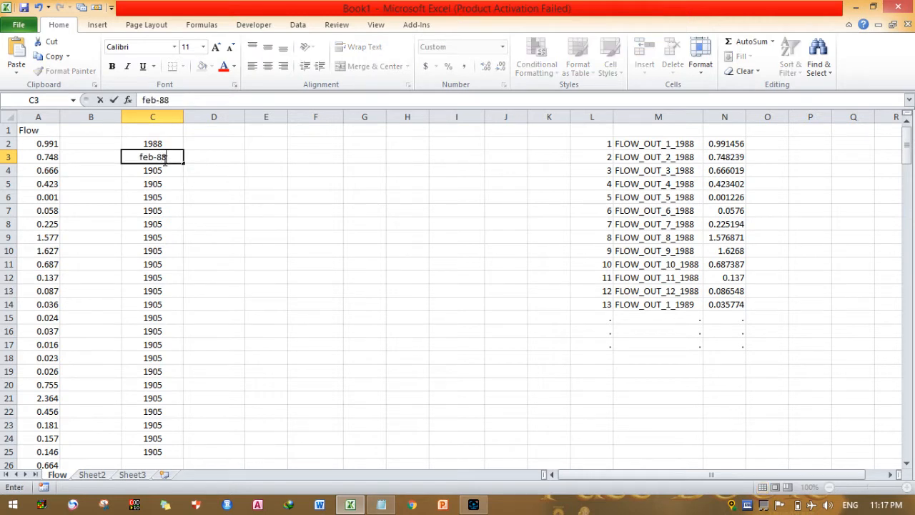
pyautogui.press('Return')
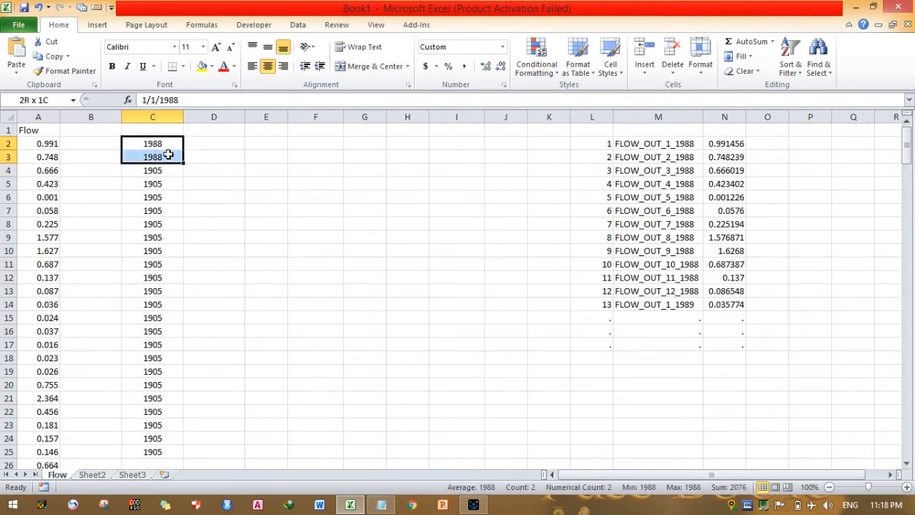
# Fill the monthly date series from C2:C3 down to row 217, covering 1988 through 2005
pyautogui.moveTo(168, 154); pyautogui.dragTo(193, 412)
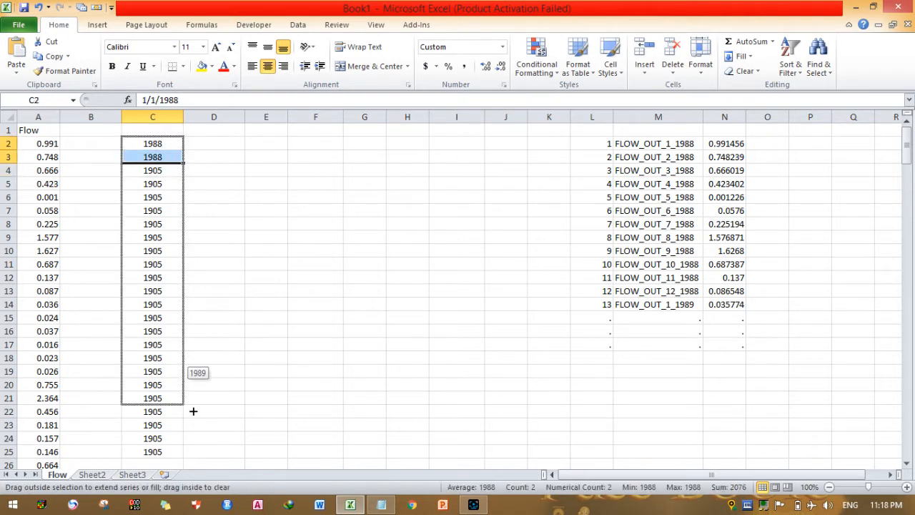
pyautogui.moveTo(151, 143); pyautogui.dragTo(151, 398)
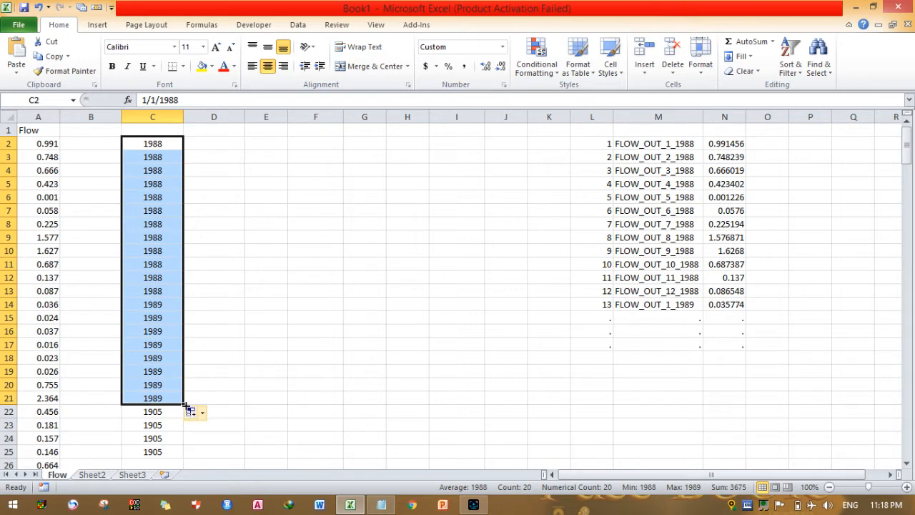
pyautogui.moveTo(183, 397); pyautogui.dragTo(183, 446)
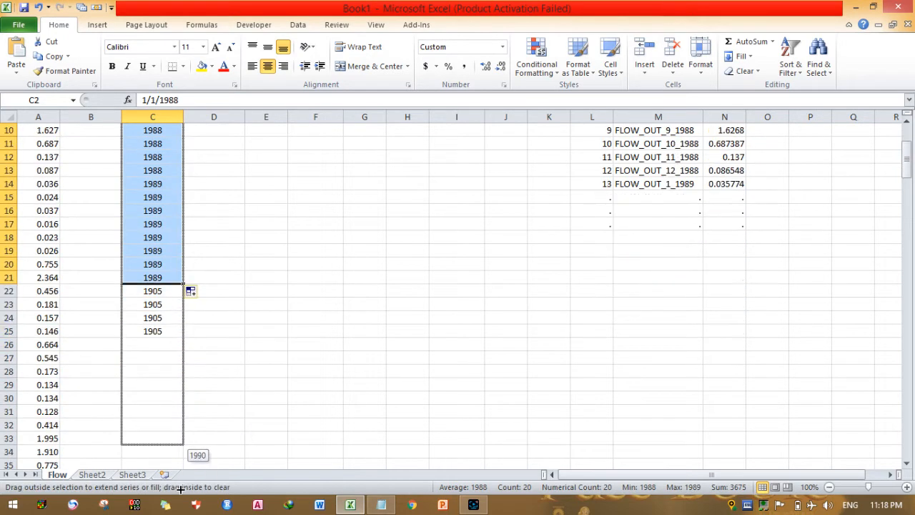
pyautogui.scroll(-3)
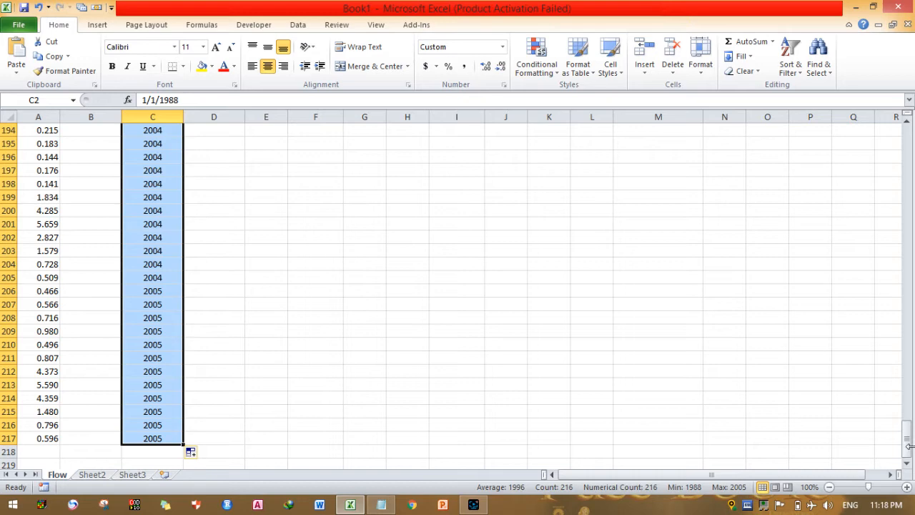
# Copy the selected date range C2:C217 via the right-click menu
pyautogui.scroll(3)
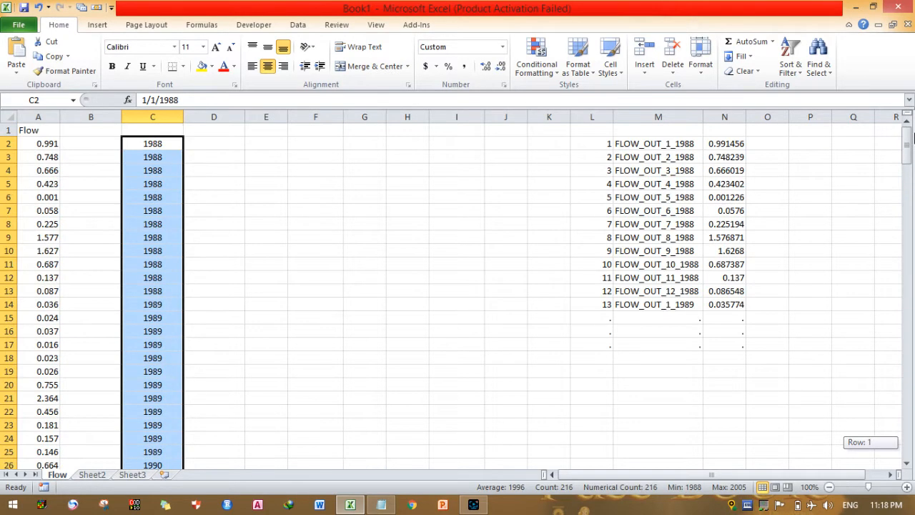
pyautogui.moveTo(694, 166)
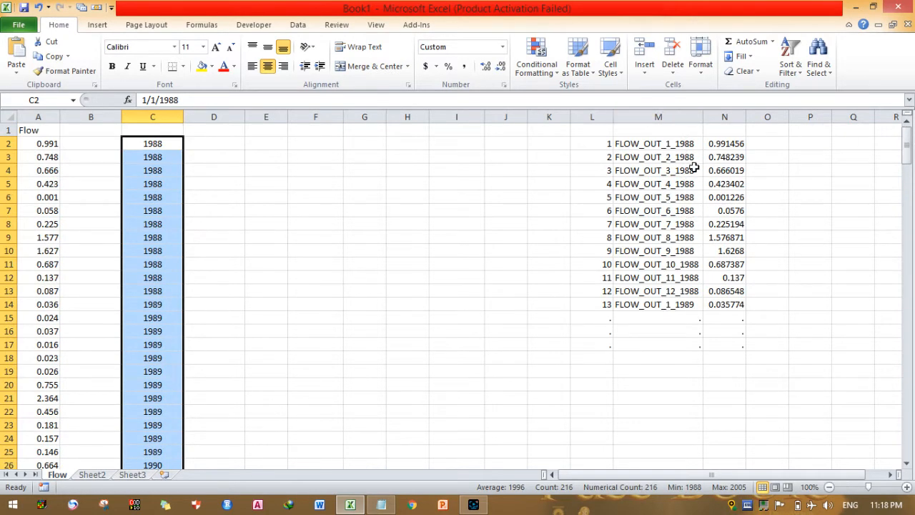
pyautogui.moveTo(472, 324)
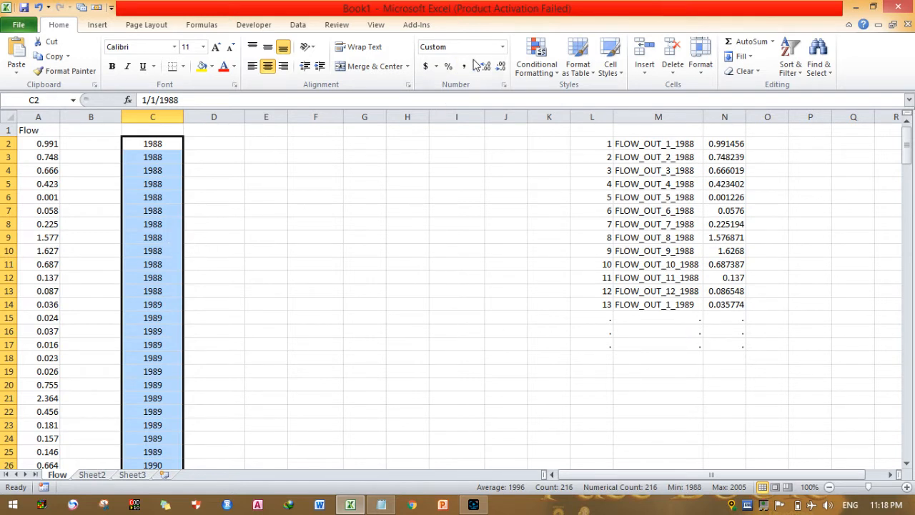
pyautogui.moveTo(148, 283)
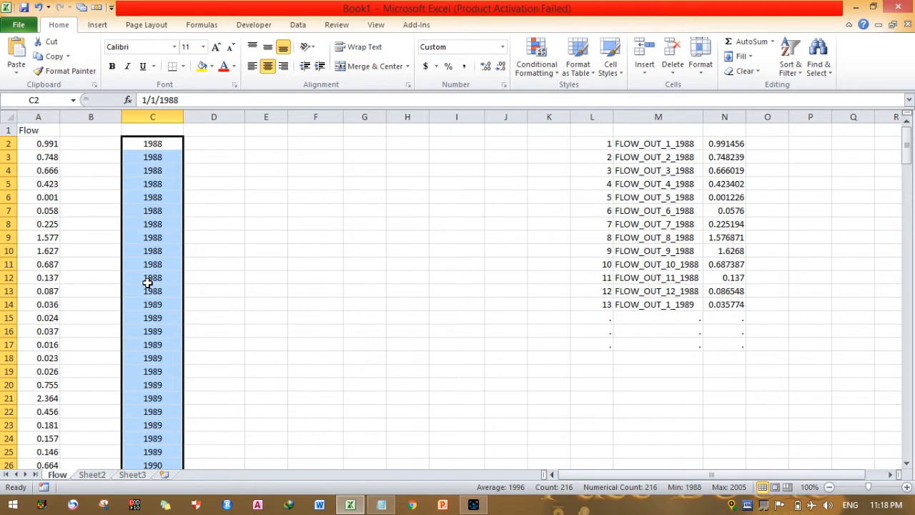
pyautogui.rightClick(151, 288)
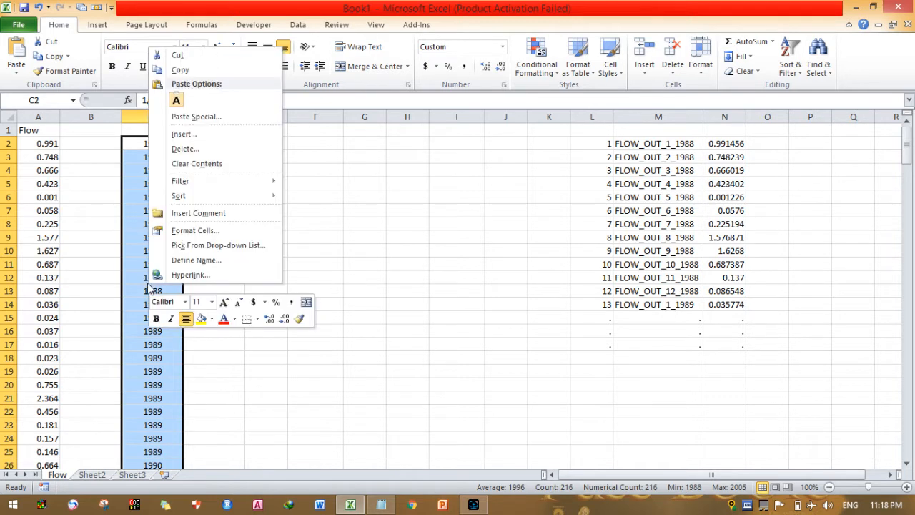
pyautogui.click(180, 68)
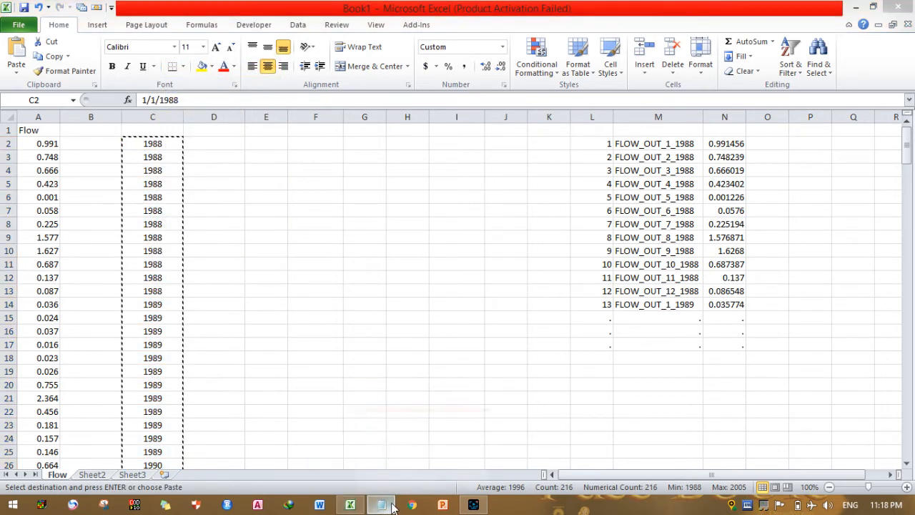
# Paste the years into Notepad, clear column C in Excel, then copy the plain-text years from Notepad
pyautogui.click(380, 504)
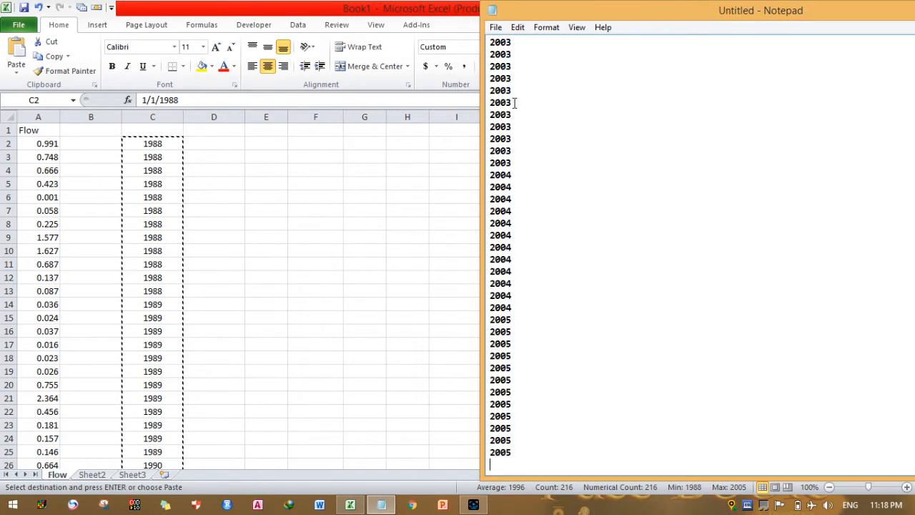
pyautogui.moveTo(550, 198)
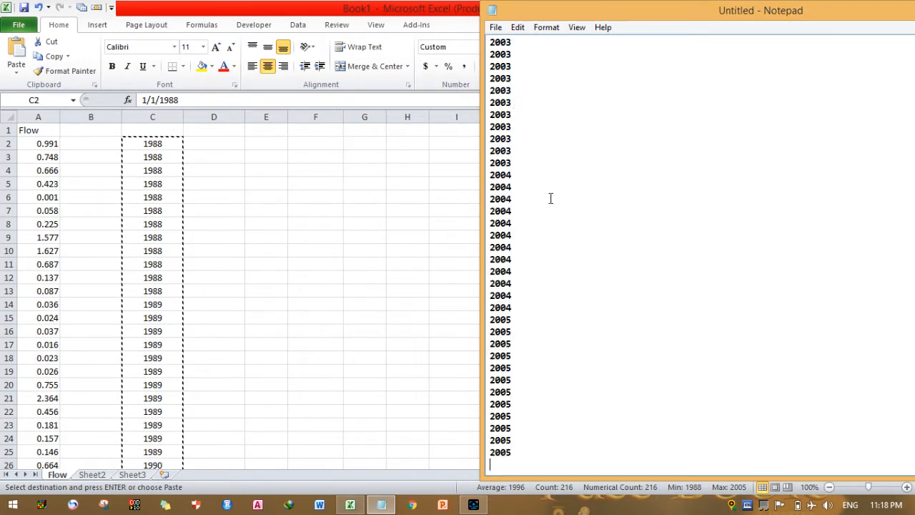
pyautogui.press('ctrl+a')
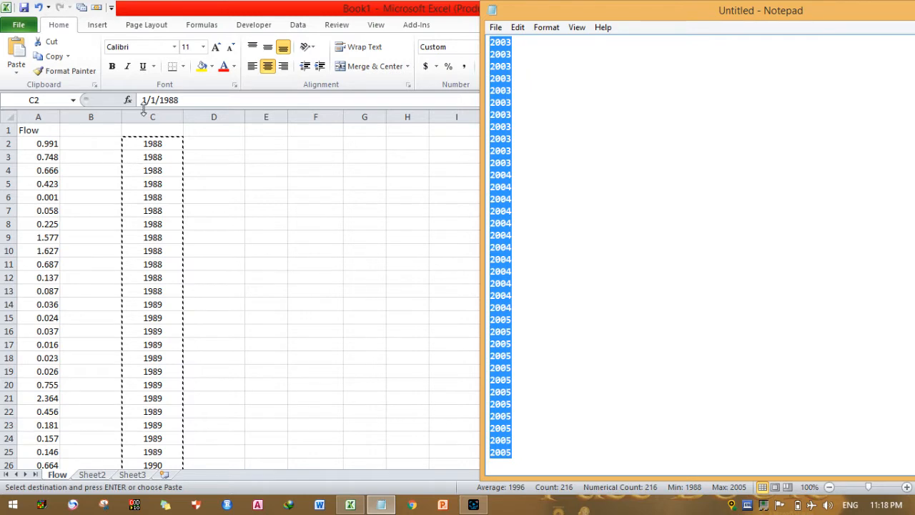
pyautogui.rightClick(151, 118)
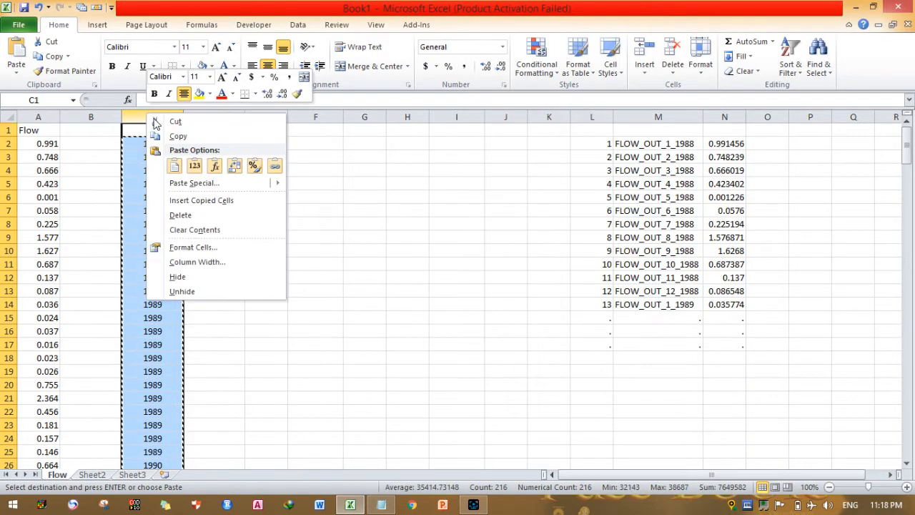
pyautogui.moveTo(195, 183)
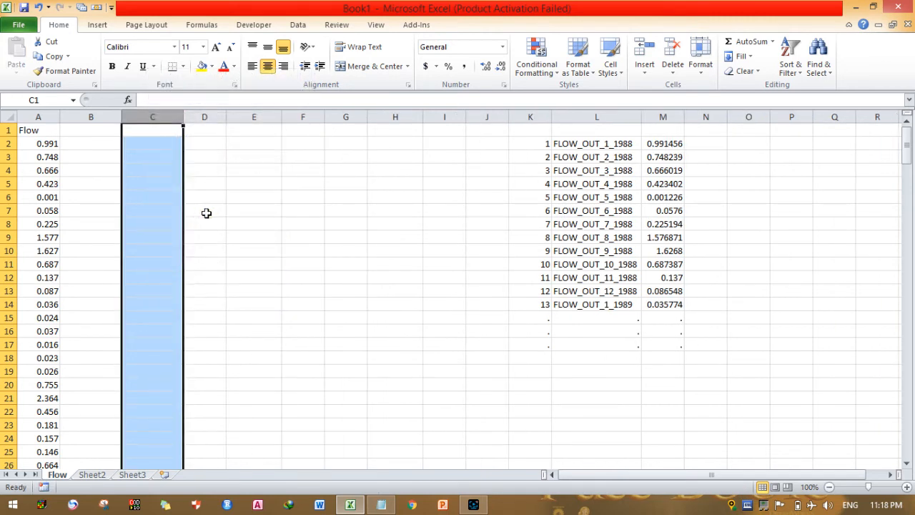
pyautogui.click(381, 505)
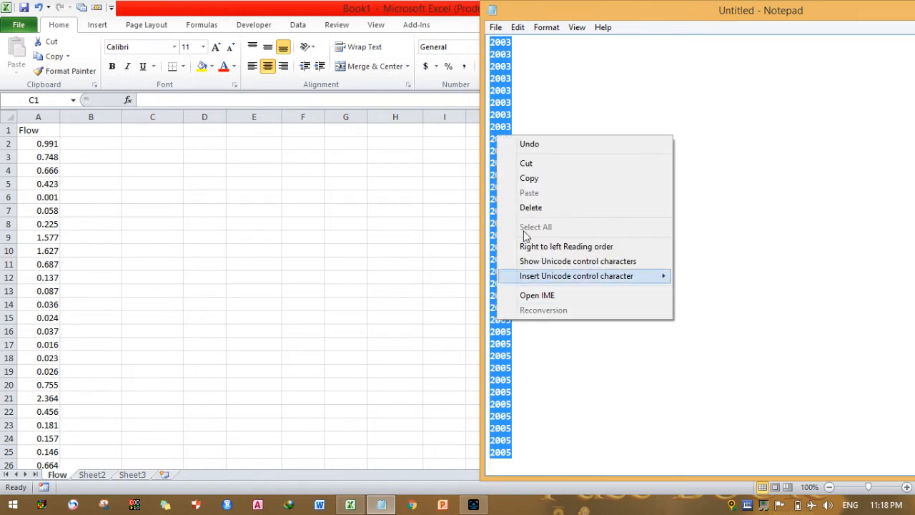
pyautogui.click(224, 189)
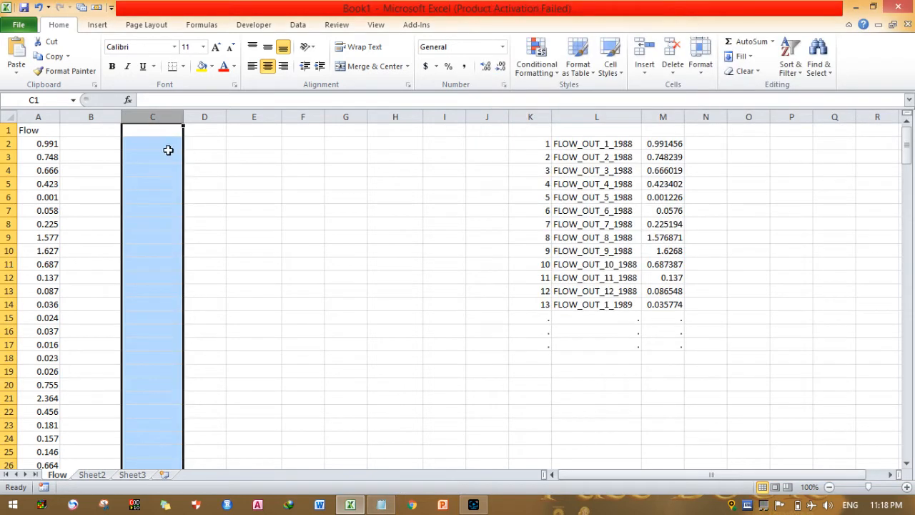
# Paste the plain-text years into Excel, accepting the size mismatch, leaving a blank column C
pyautogui.press('ctrl+v')
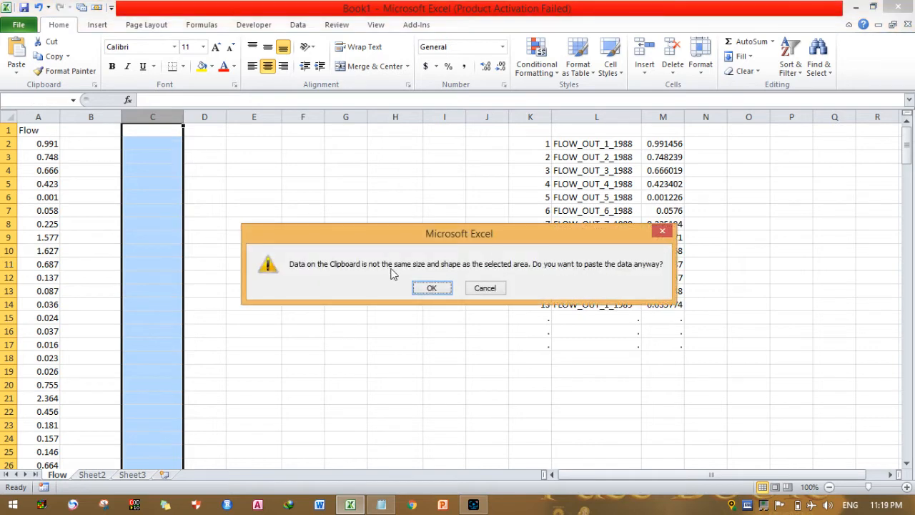
pyautogui.click(432, 288)
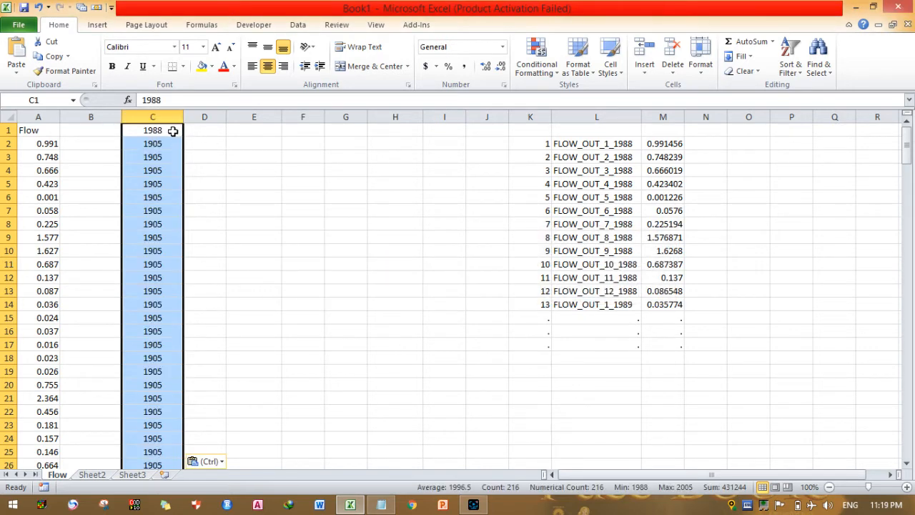
pyautogui.click(152, 129)
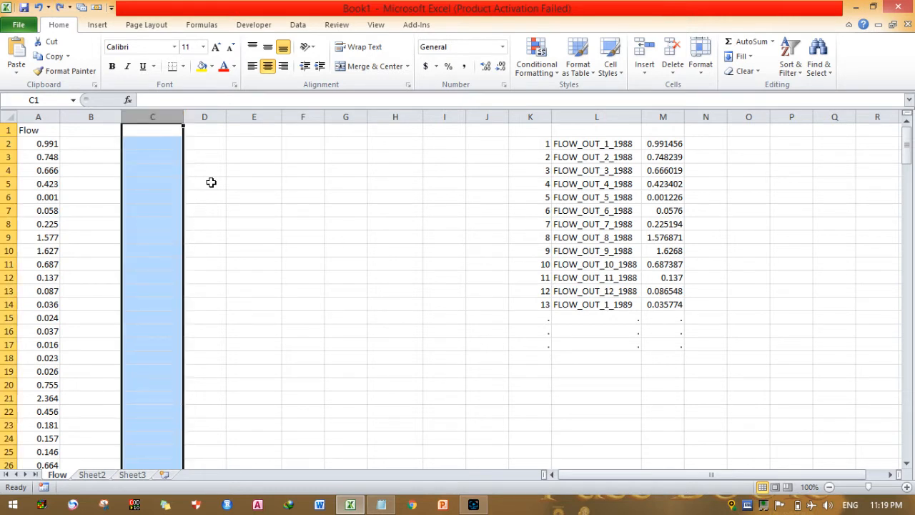
pyautogui.click(205, 156)
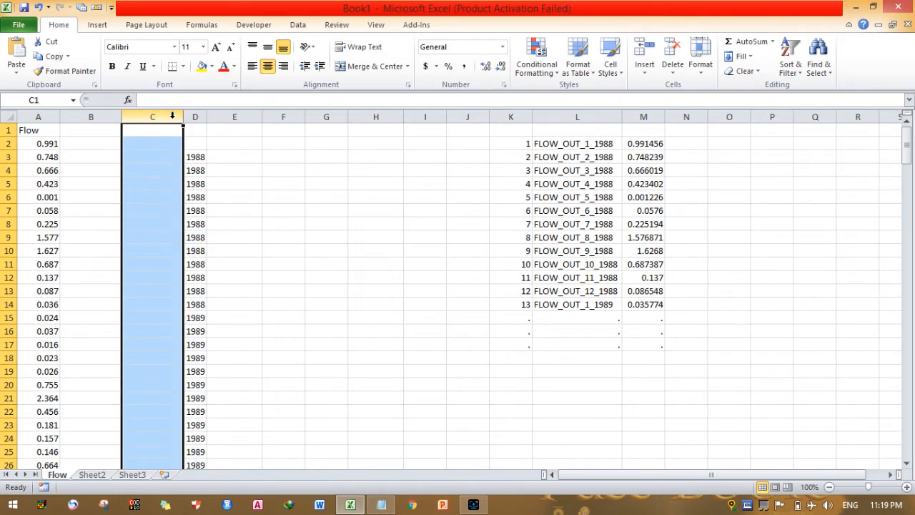
# Delete the blank column C so the years move left beside the flow values
pyautogui.rightClick(152, 136)
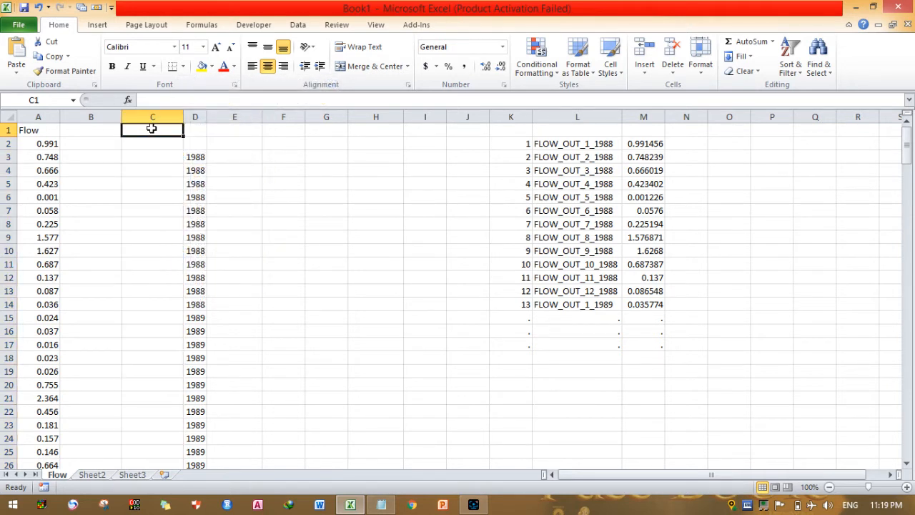
pyautogui.click(151, 170)
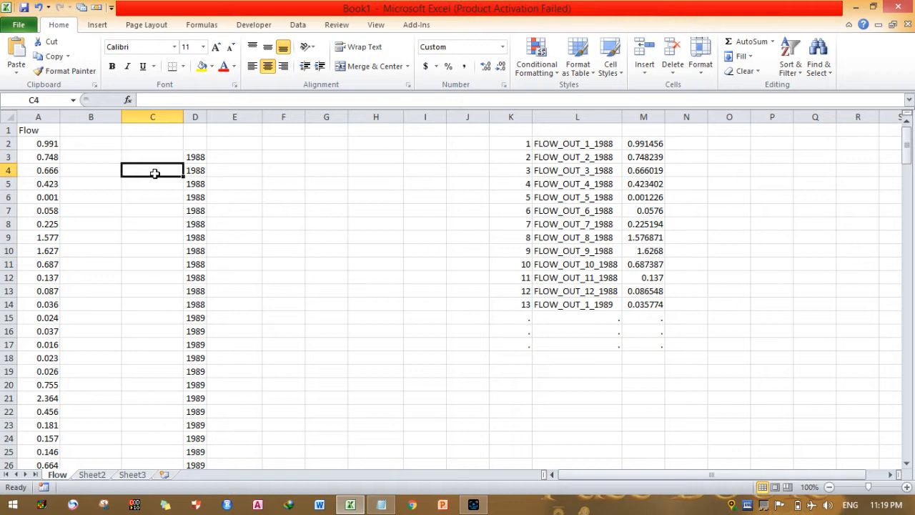
pyautogui.click(152, 263)
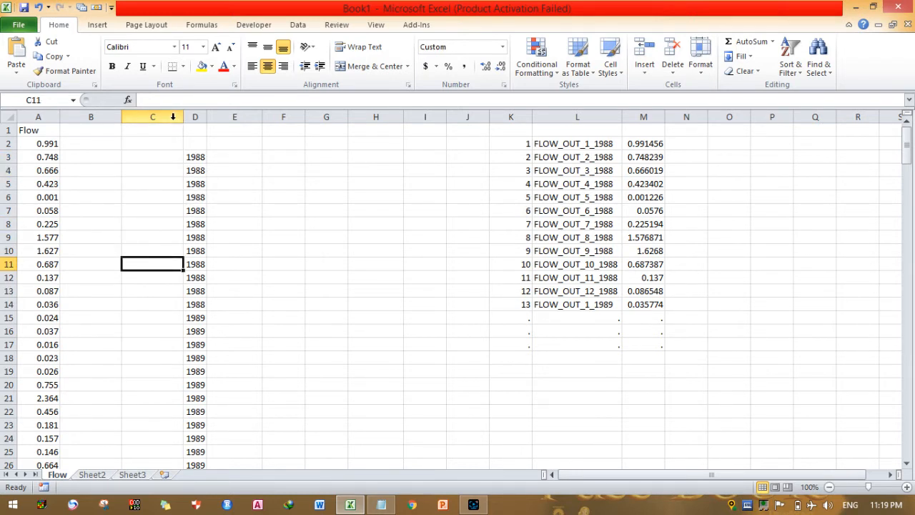
pyautogui.rightClick(152, 117)
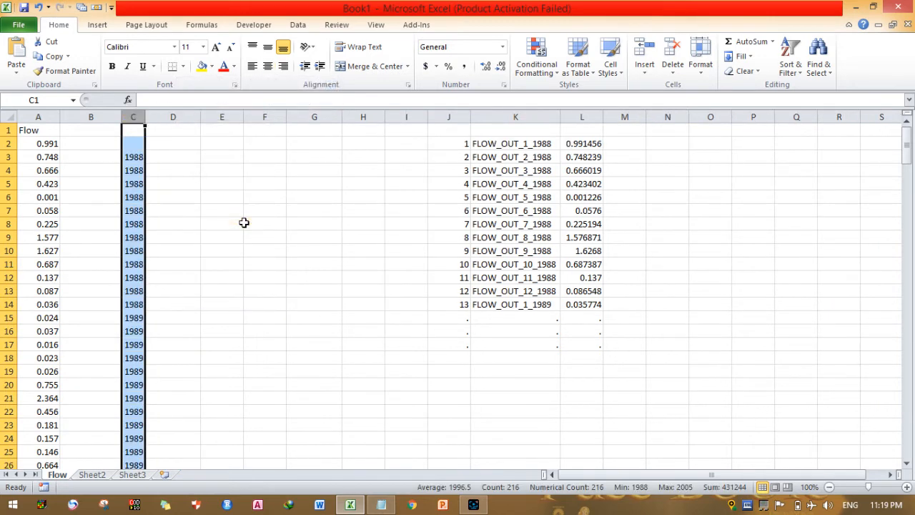
# Delete blank cell C2 with Shift cells up so the years start in row 2
pyautogui.click(133, 143)
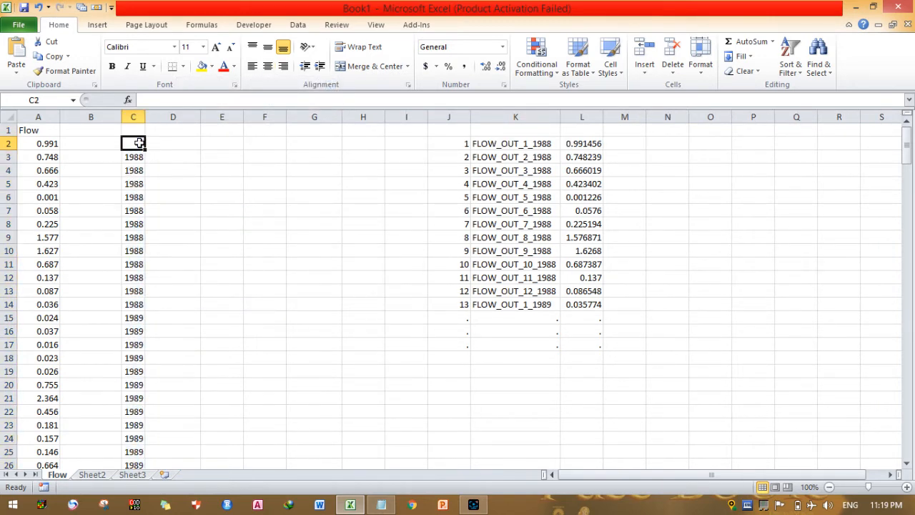
pyautogui.rightClick(133, 143)
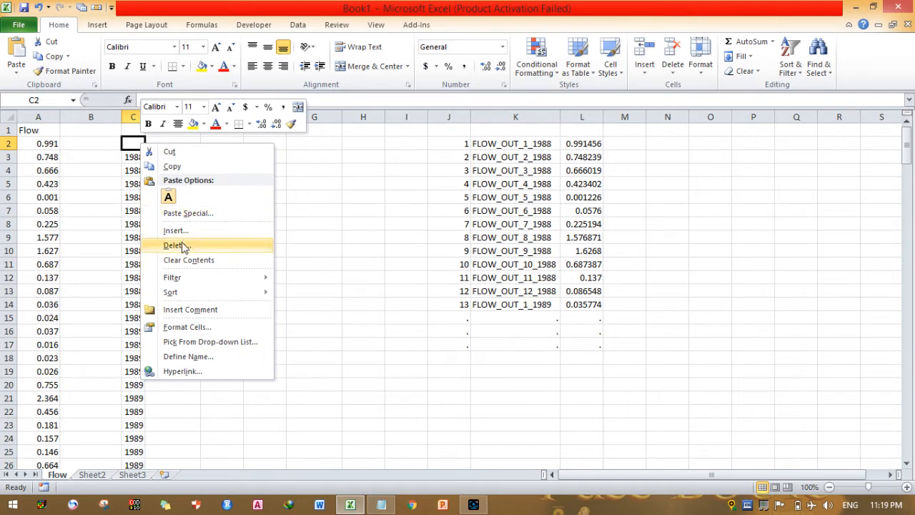
pyautogui.click(174, 244)
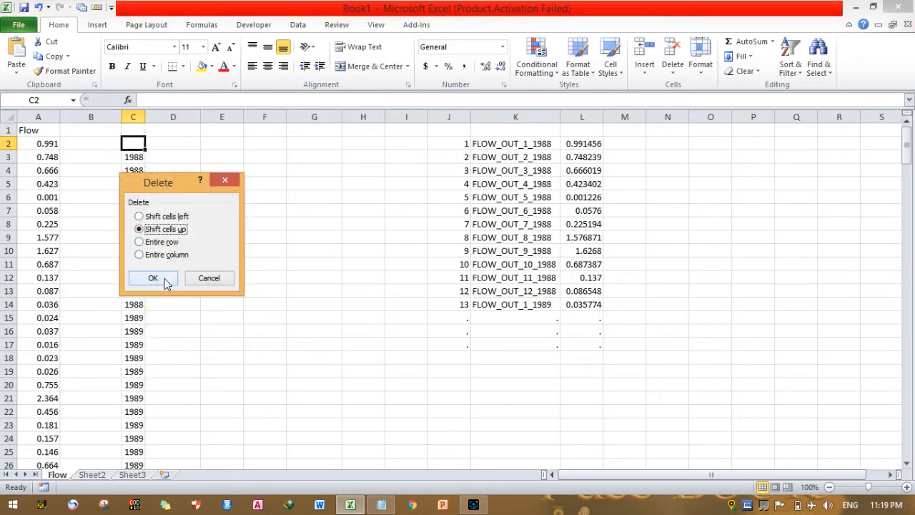
pyautogui.click(151, 278)
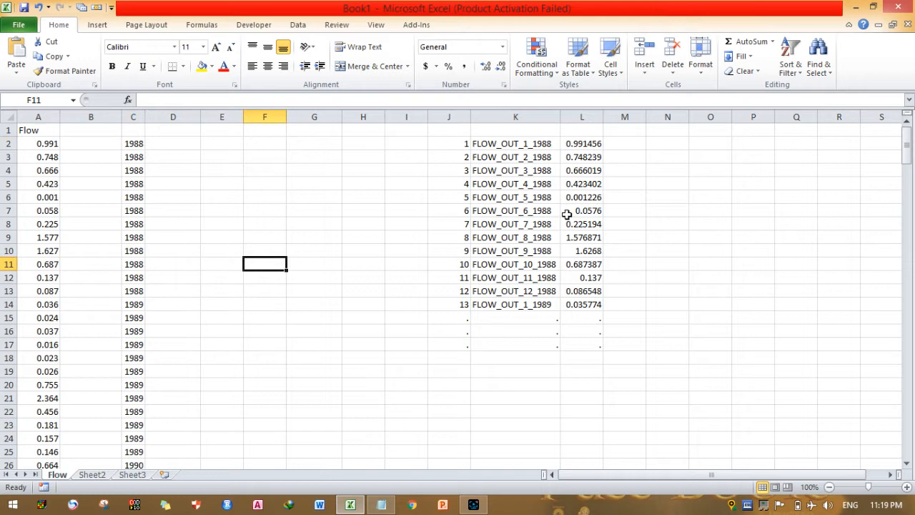
pyautogui.moveTo(504, 149)
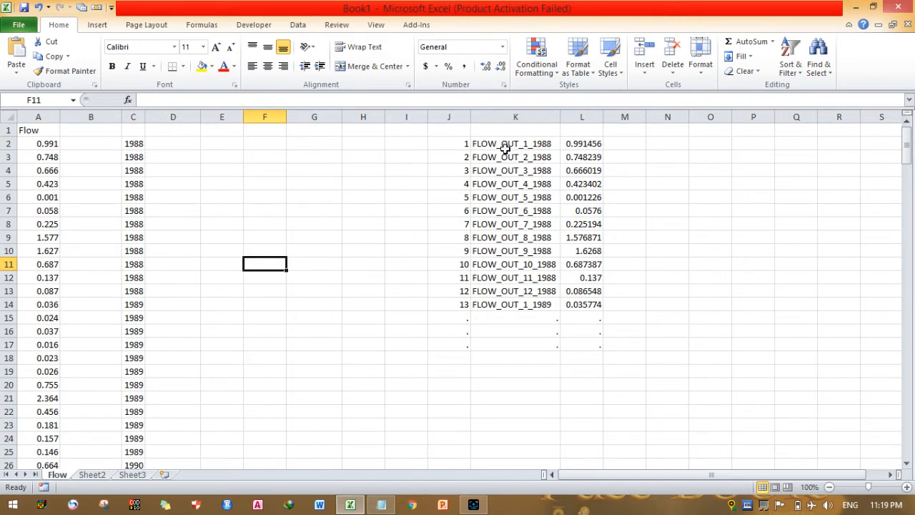
# Enter the label prefix FLOW_OUT_ in cell G2 beside the year column
pyautogui.click(314, 143)
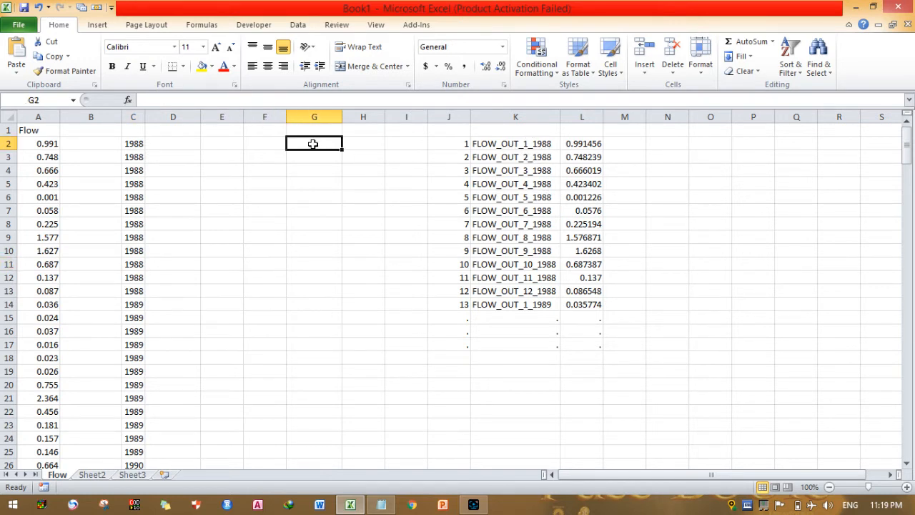
pyautogui.write('Fl')
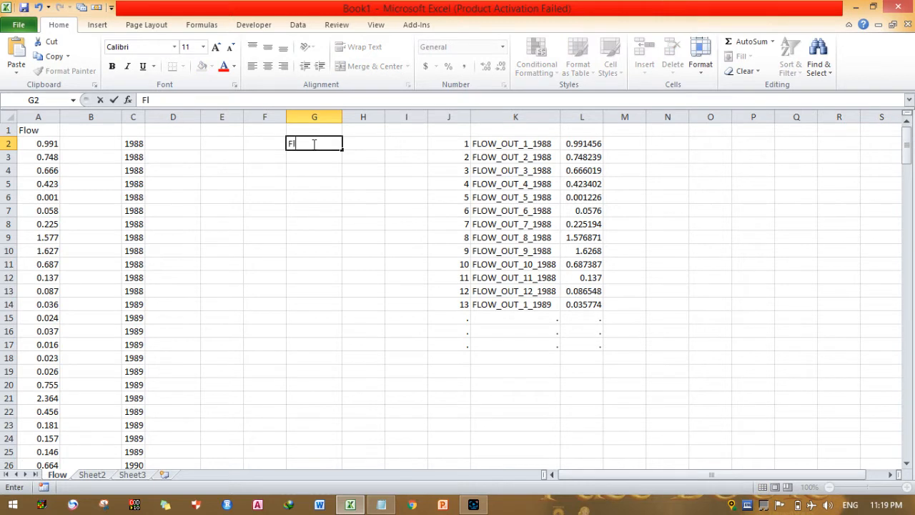
pyautogui.press('Backspace')
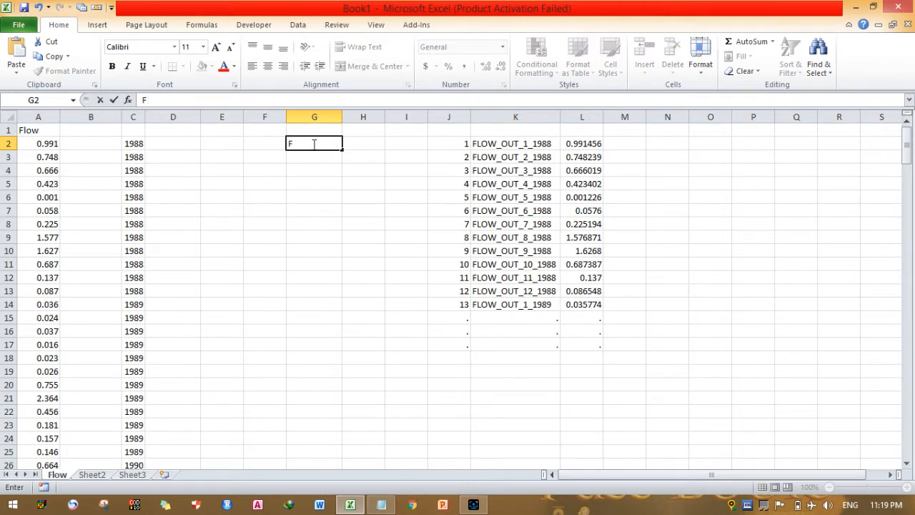
pyautogui.write('LOW')
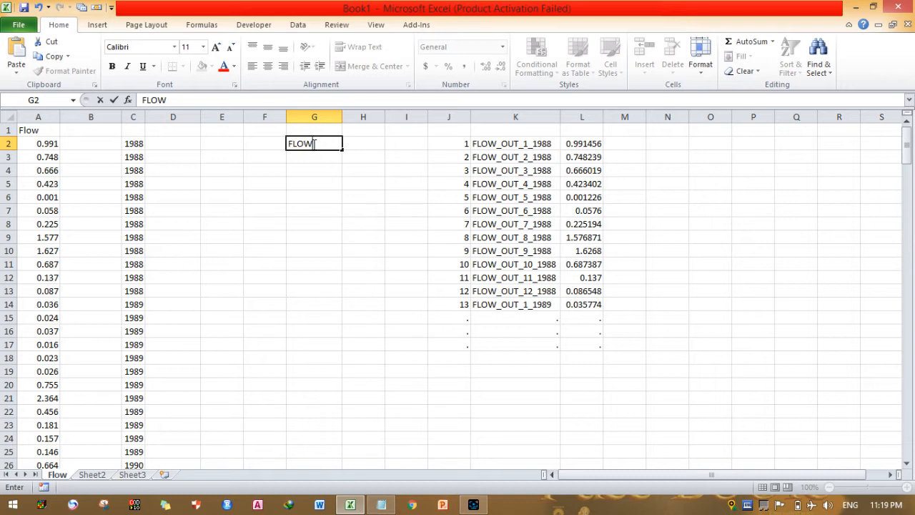
pyautogui.write('_OUT_ _')
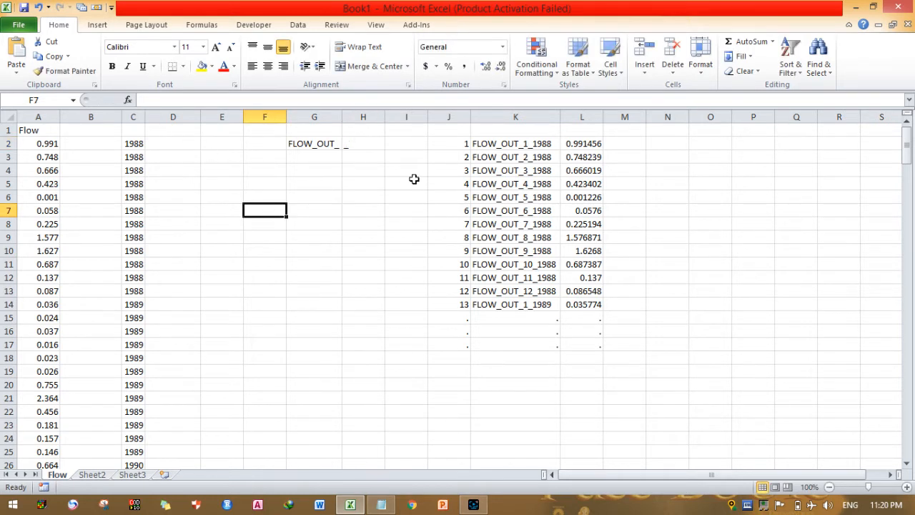
pyautogui.moveTo(535, 143)
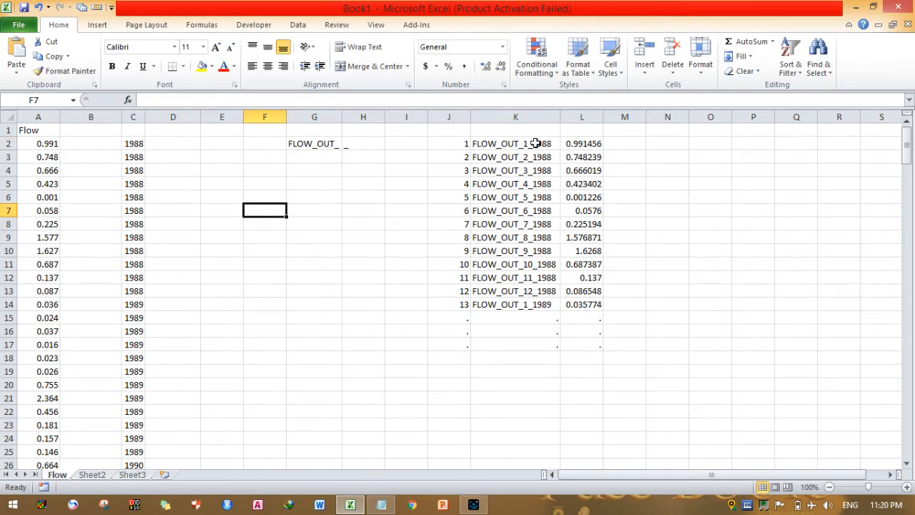
pyautogui.moveTo(464, 145)
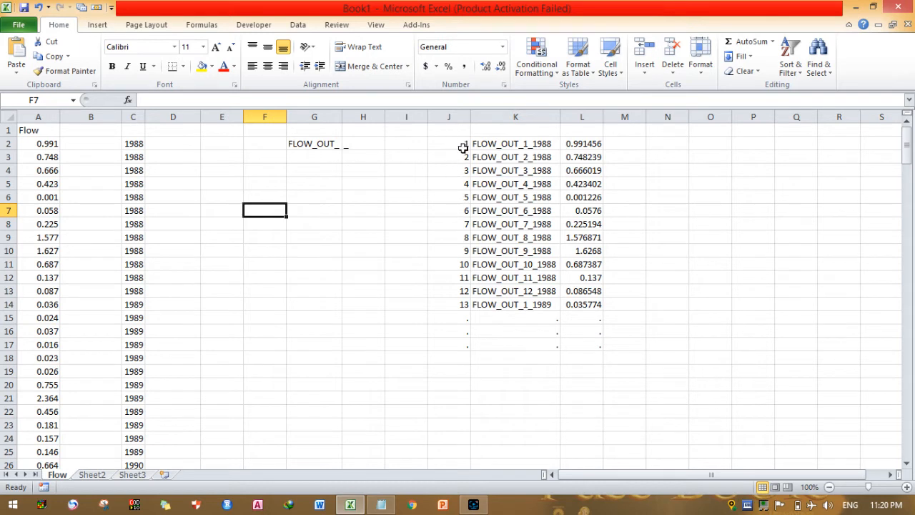
# Fill column D with a row counter 1, 2, ... down to the last flow row
pyautogui.click(173, 143)
pyautogui.write('1')
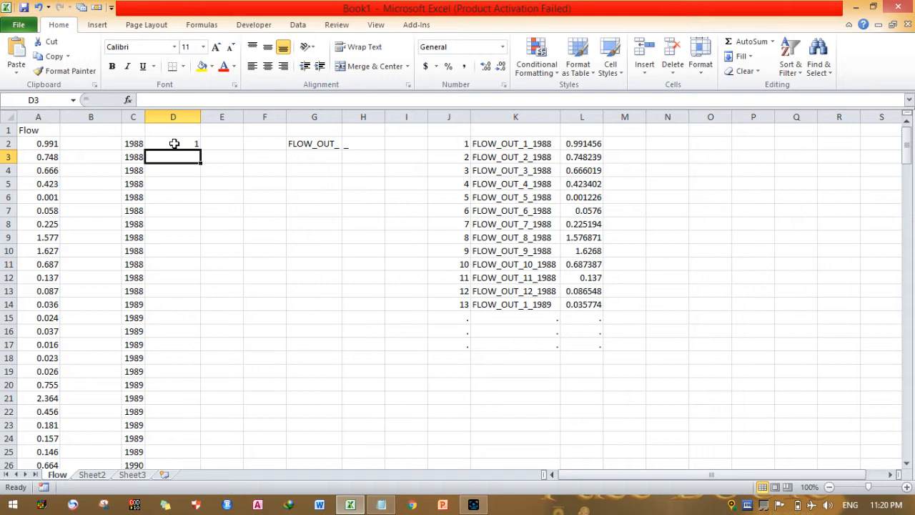
pyautogui.moveTo(171, 143); pyautogui.dragTo(172, 156)
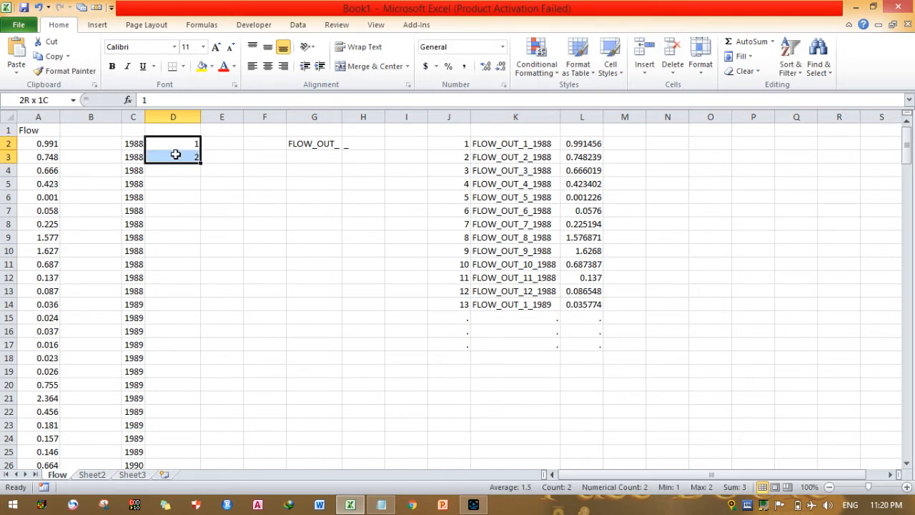
pyautogui.moveTo(175, 150); pyautogui.dragTo(207, 461)
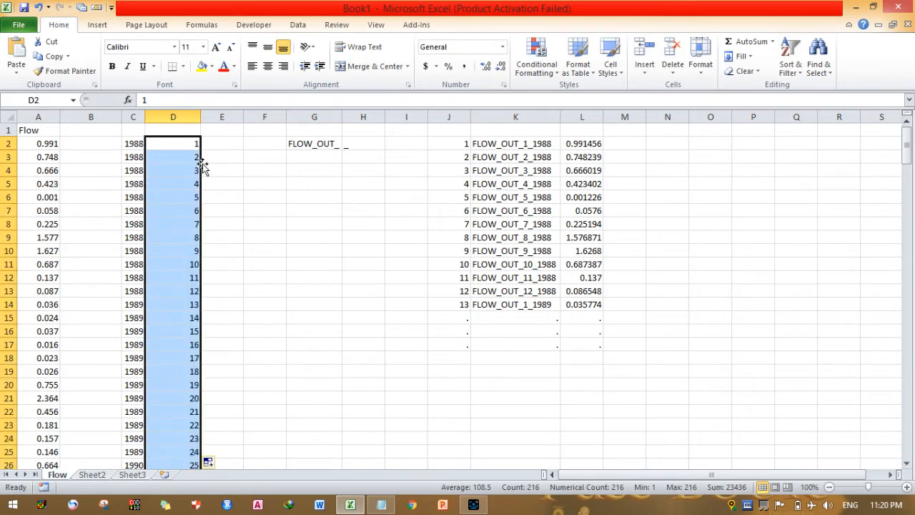
pyautogui.click(222, 142)
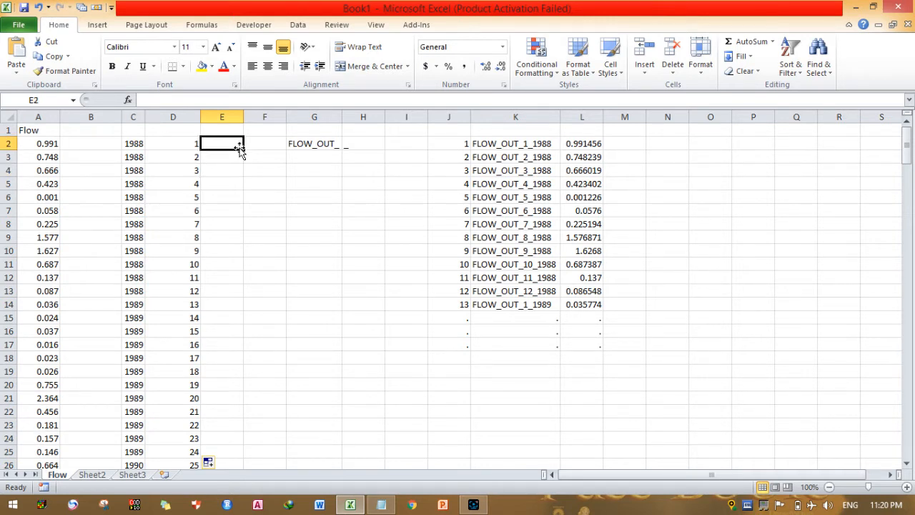
# Enter =CONCATENATE(G2,D2,H2,C2) in E2 to produce the label FLOW_OUT_1_1988
pyautogui.write('=c')
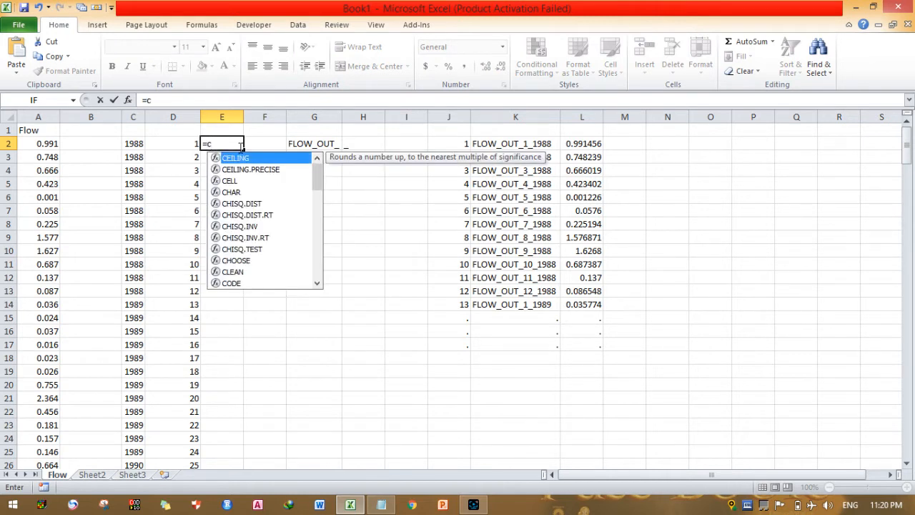
pyautogui.write('onc')
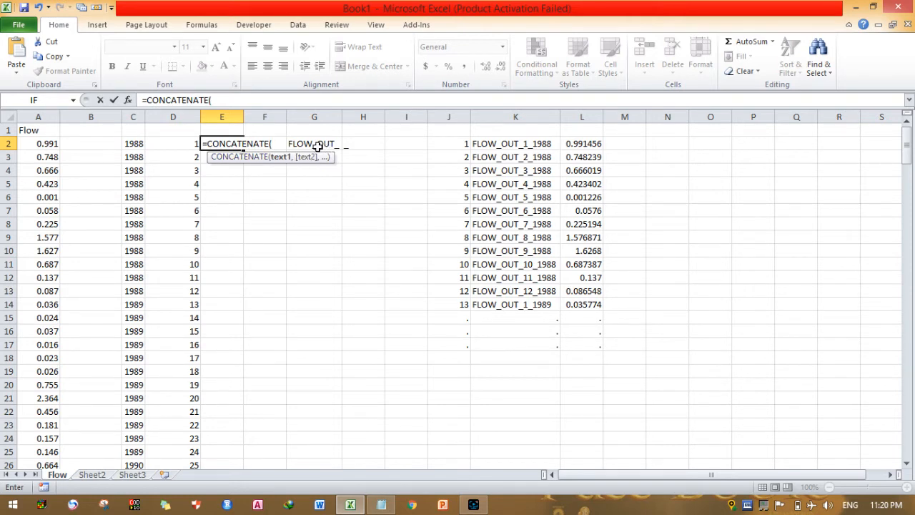
pyautogui.click(315, 143)
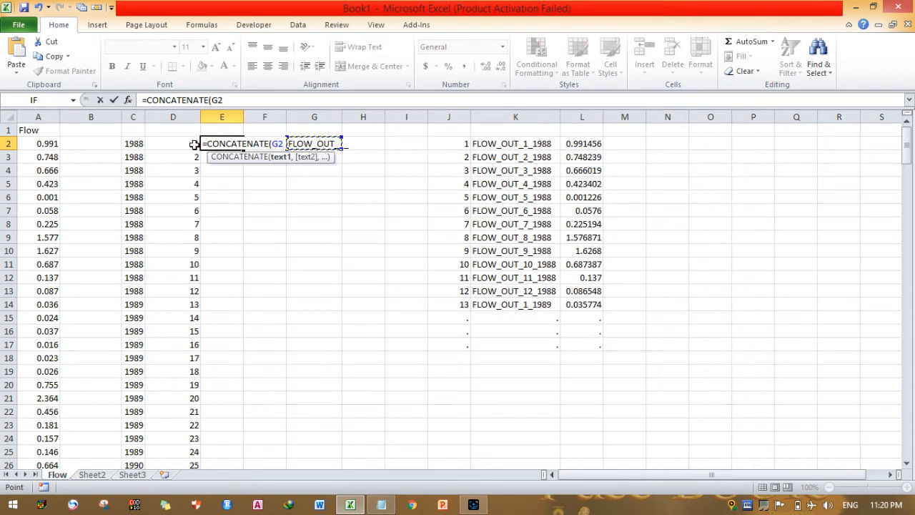
pyautogui.write(',')
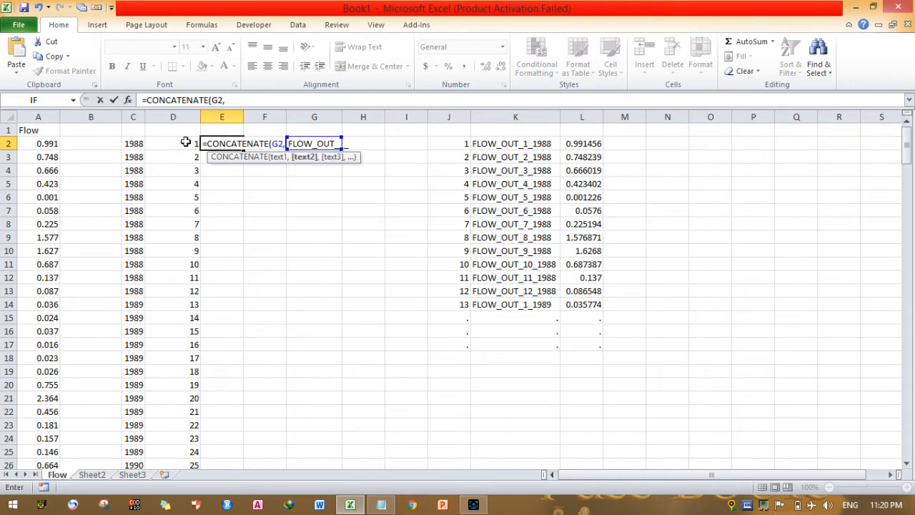
pyautogui.click(172, 143)
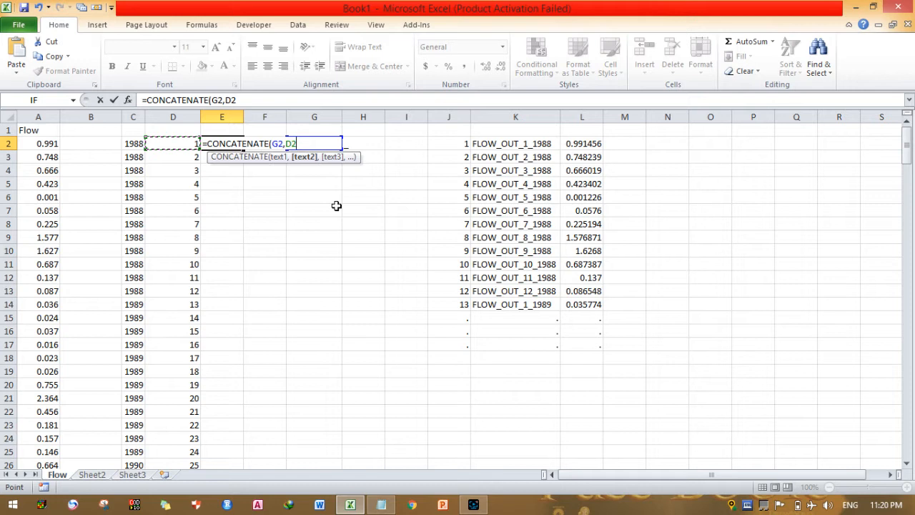
pyautogui.write(',')
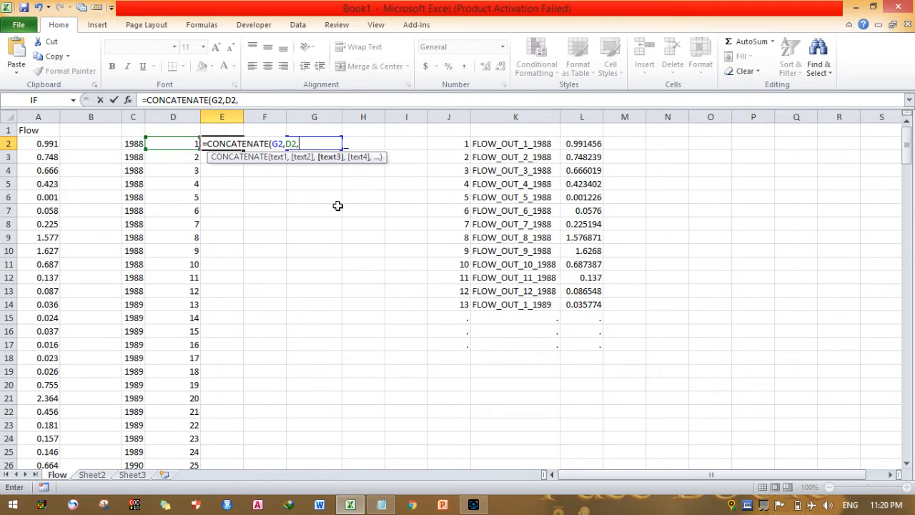
pyautogui.moveTo(289, 186)
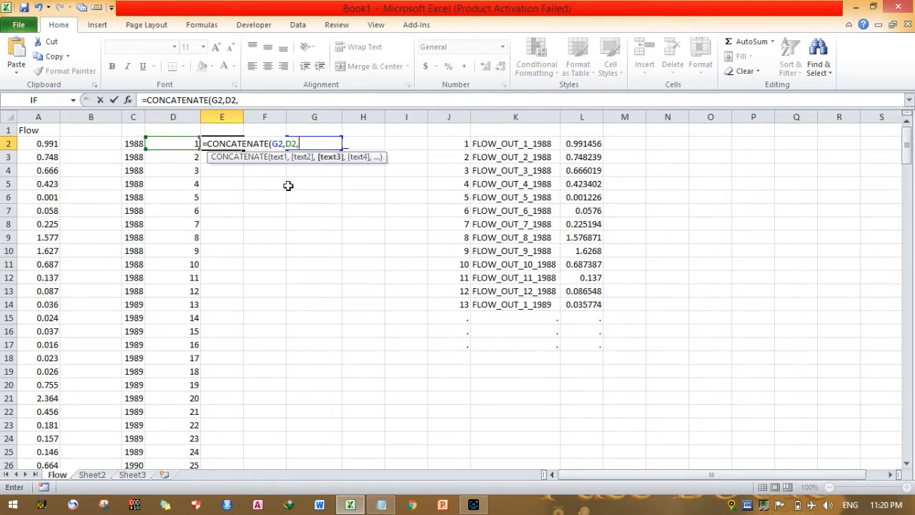
pyautogui.click(133, 143)
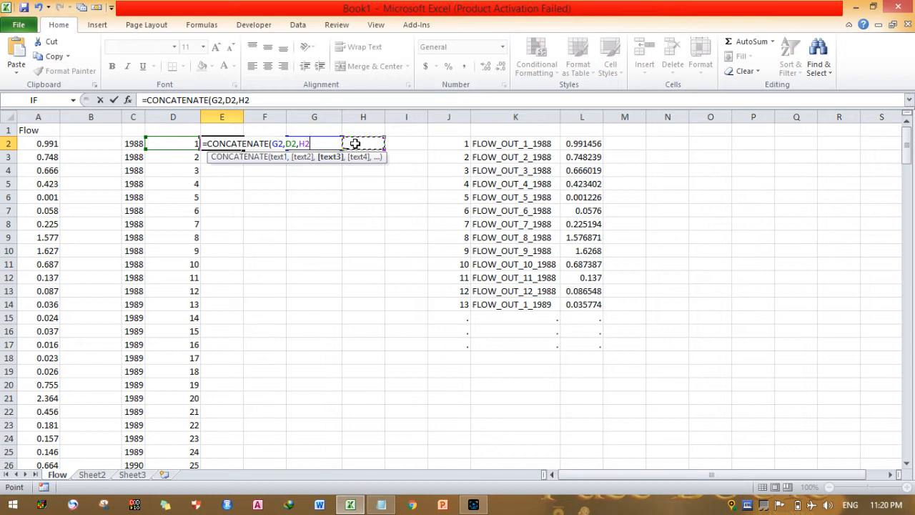
pyautogui.write(',')
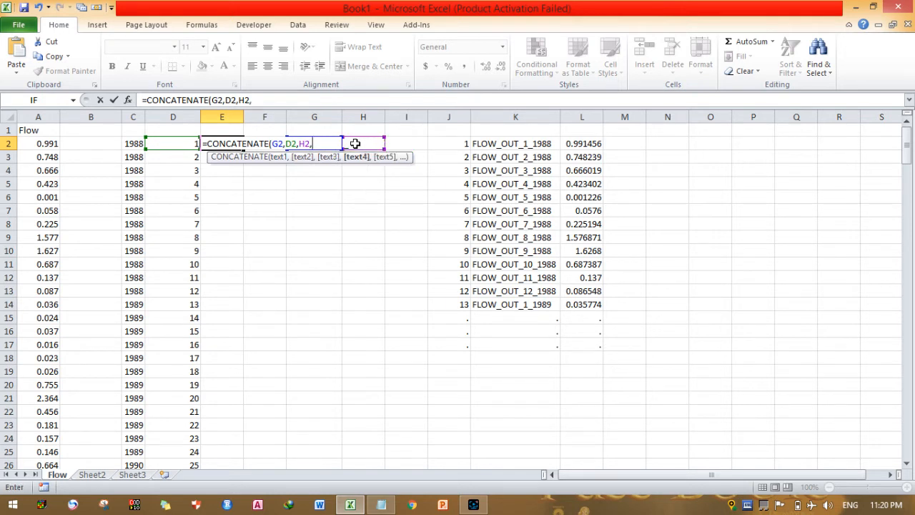
pyautogui.moveTo(134, 143)
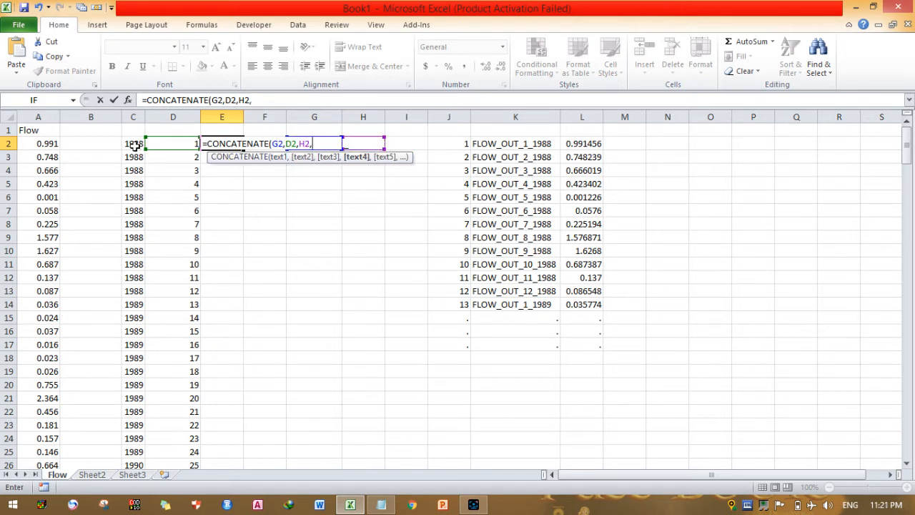
pyautogui.click(133, 143)
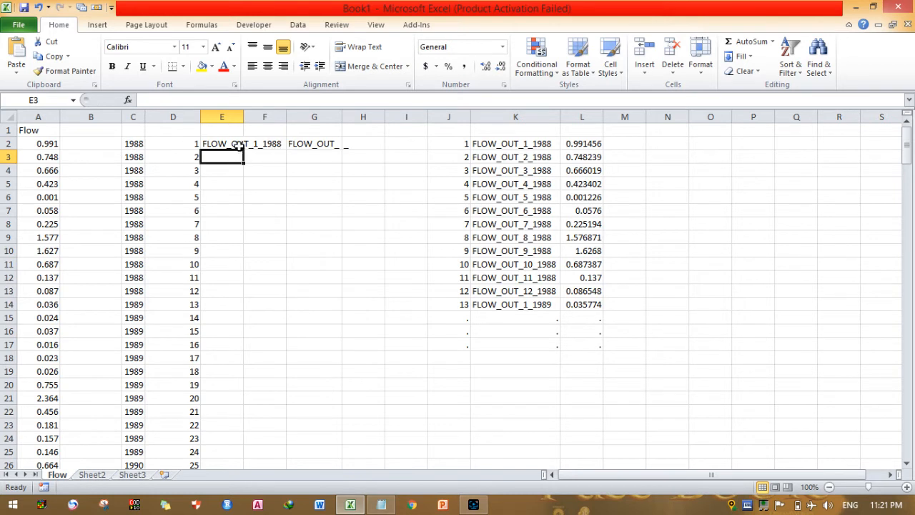
pyautogui.moveTo(183, 159)
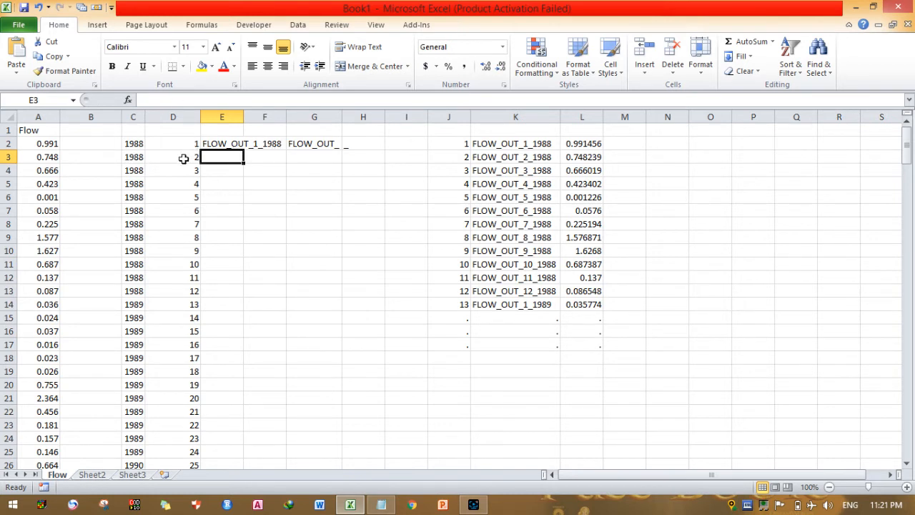
pyautogui.moveTo(329, 146)
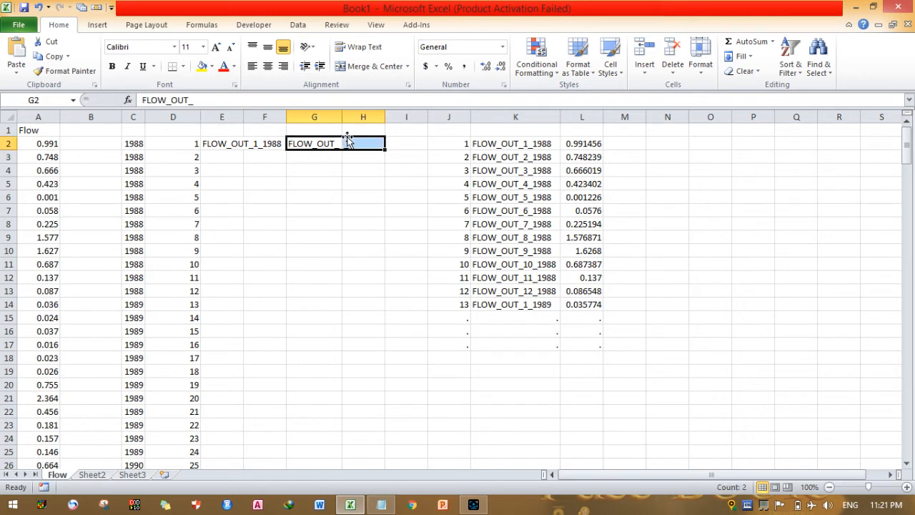
# Move the FLOW_OUT_ prefix and underscore from G2:H2 to H2:I2
pyautogui.click(315, 197)
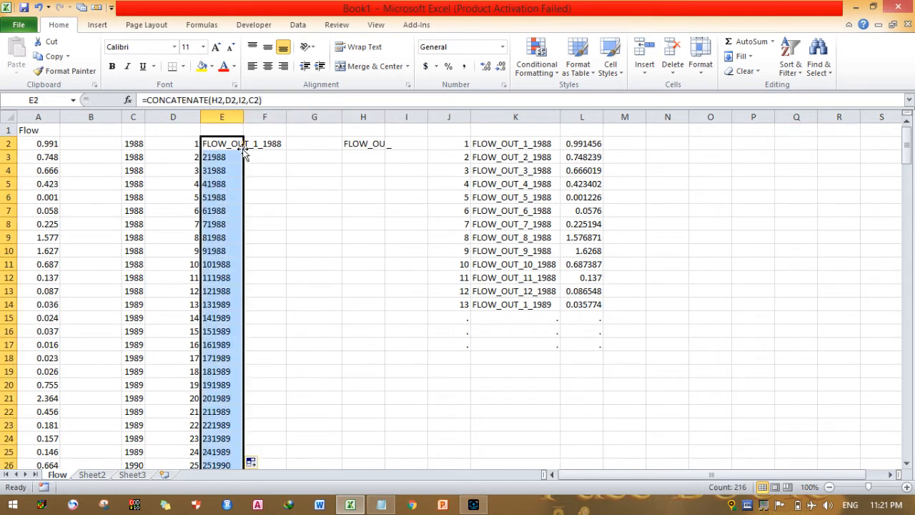
# Anchor the formula as =CONCATENATE($H$2,D2,$I$2,C2) and fill it down to row 217
pyautogui.click(222, 156)
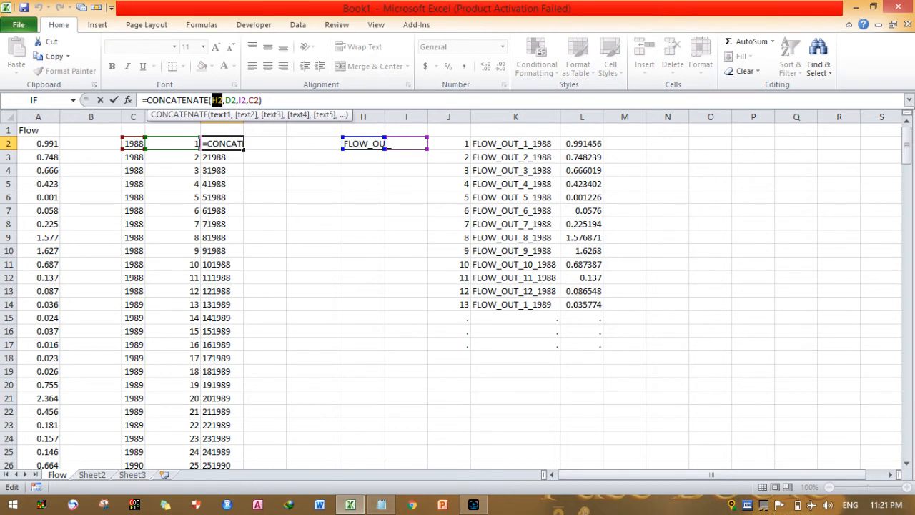
pyautogui.press('f4')
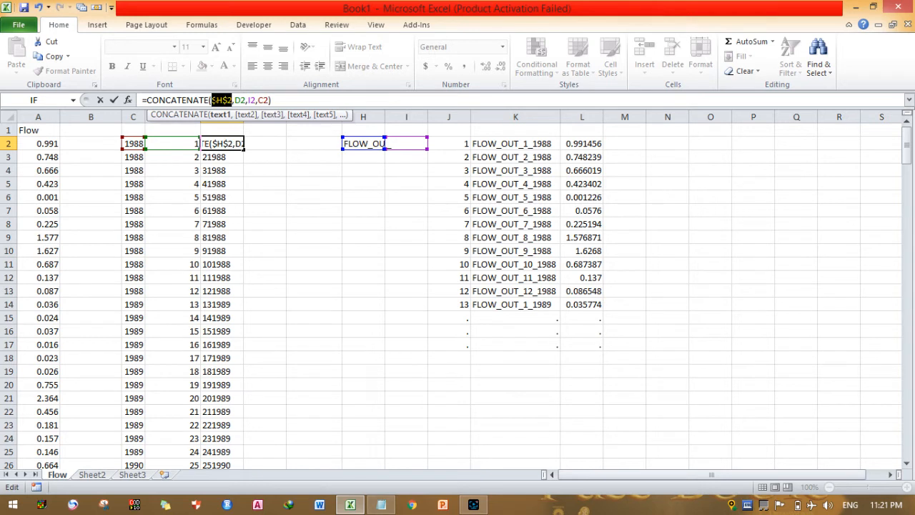
pyautogui.moveTo(272, 107)
pyautogui.write('$')
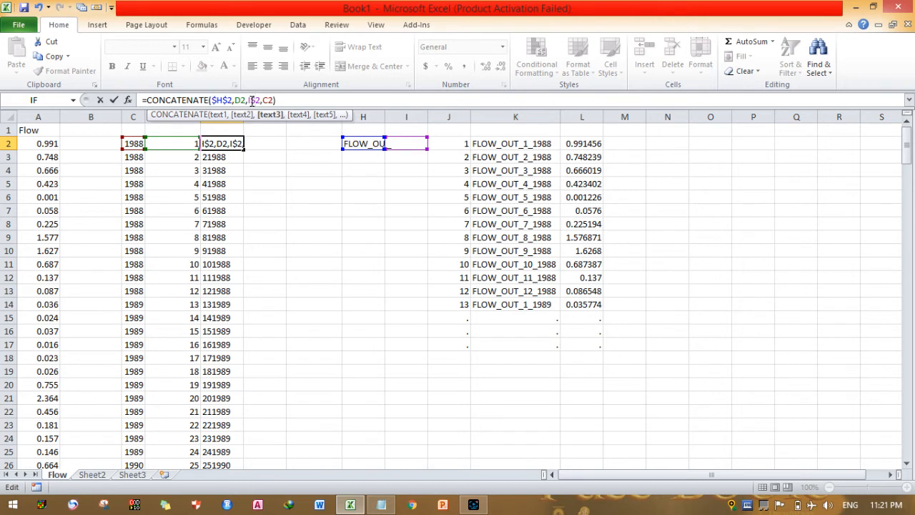
pyautogui.press('Return')
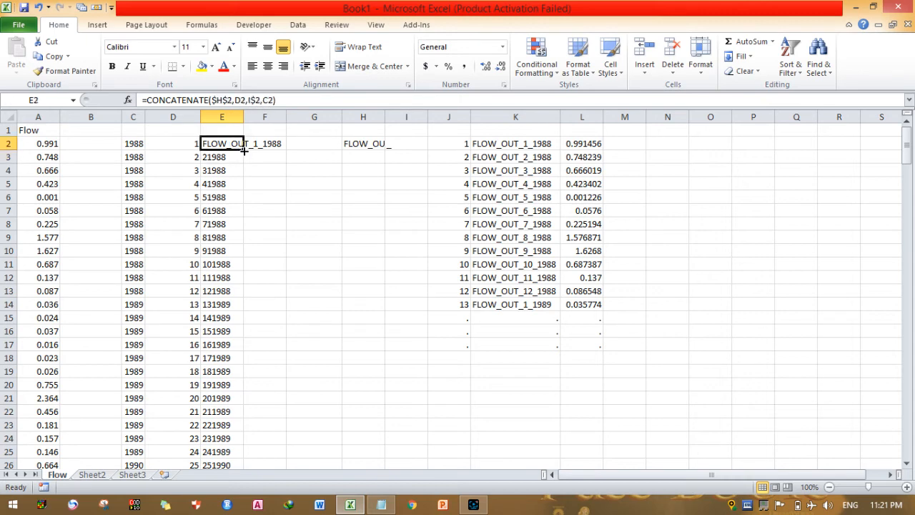
pyautogui.moveTo(243, 149); pyautogui.dragTo(243, 465)
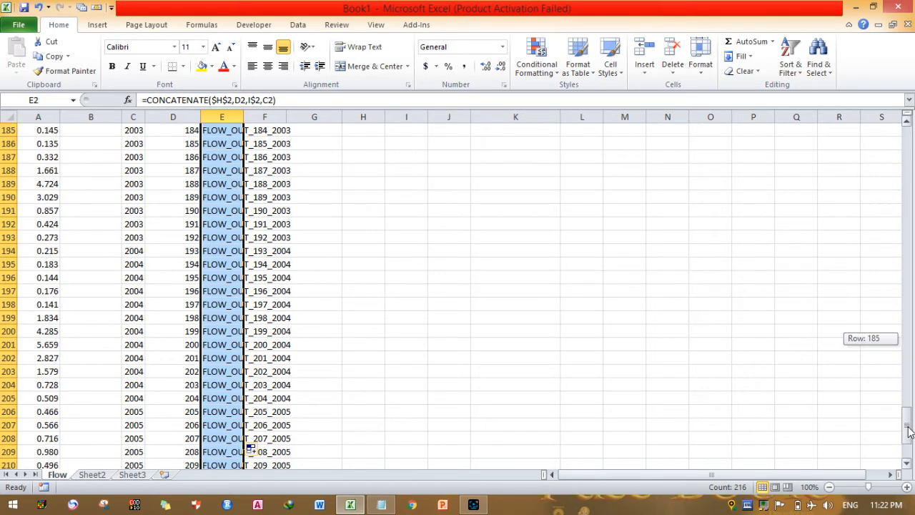
pyautogui.scroll(-3)
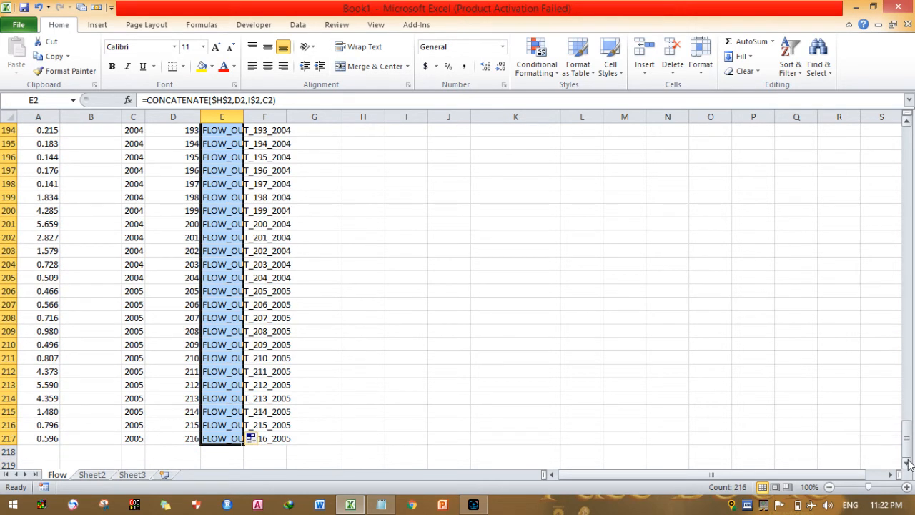
pyautogui.scroll(-3)
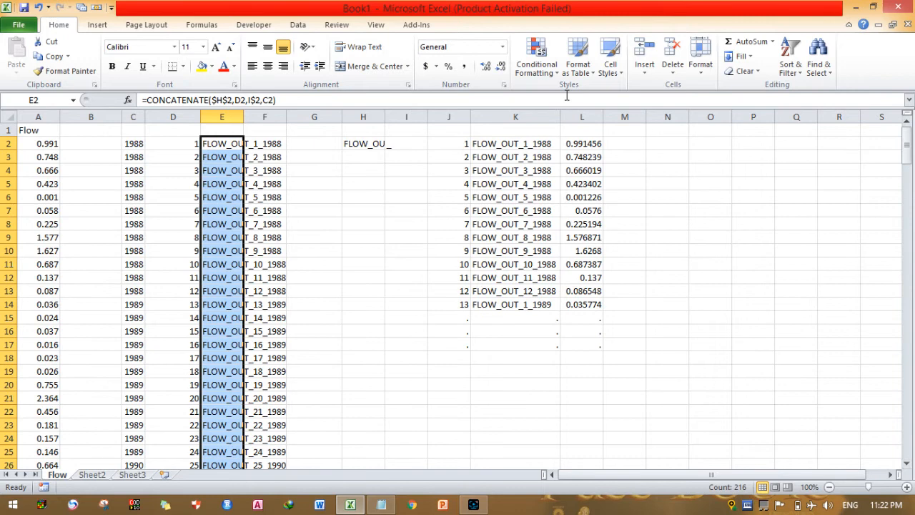
# Copy the flow values from column A into column G beside the FLOW_OUT labels
pyautogui.click(315, 143)
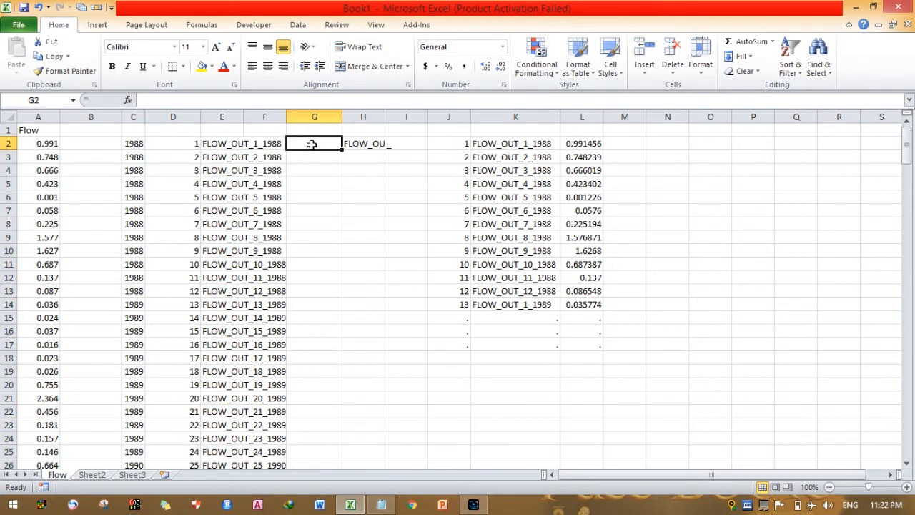
pyautogui.write('1')
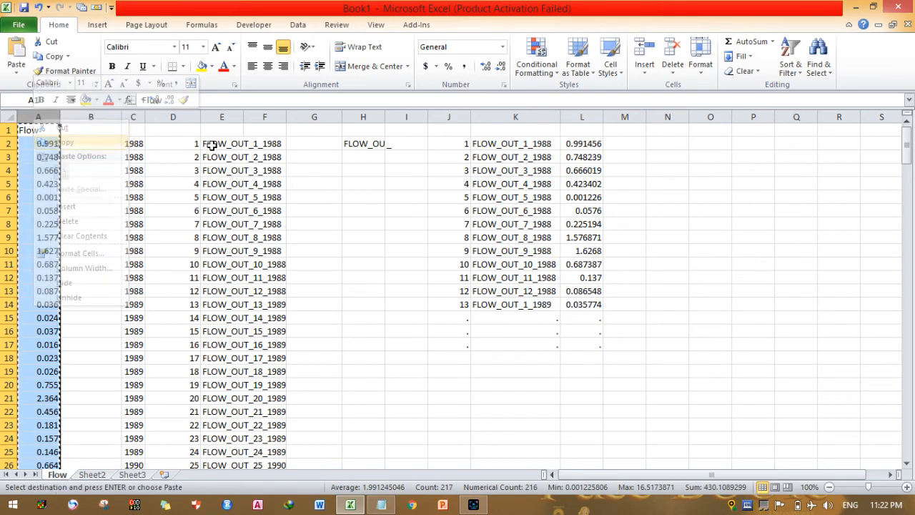
pyautogui.click(315, 129)
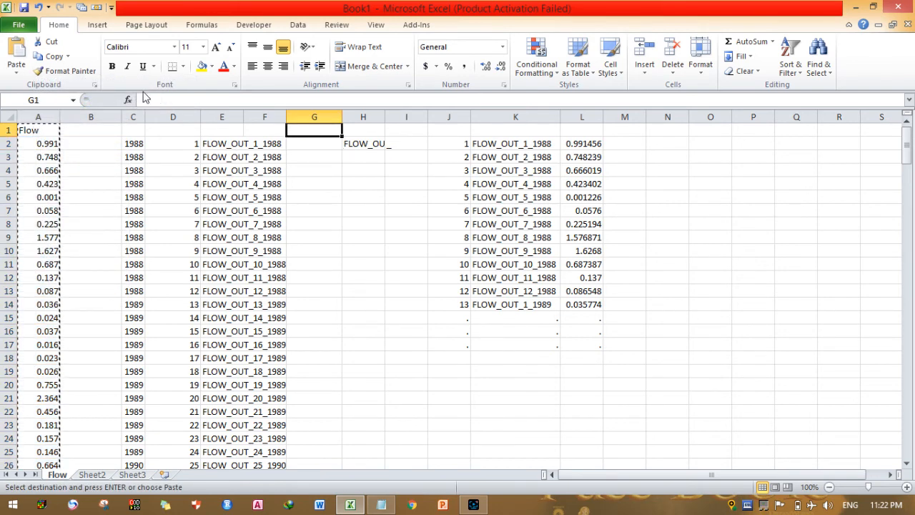
pyautogui.click(315, 130)
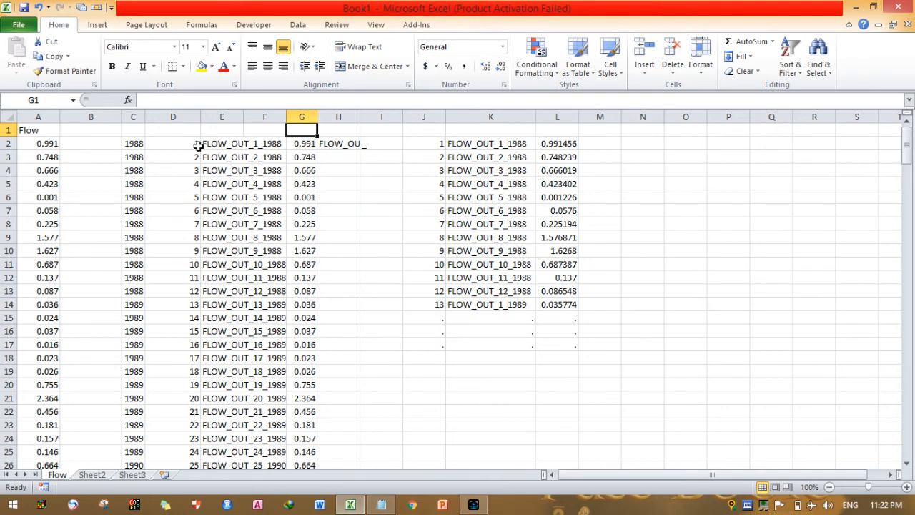
pyautogui.moveTo(173, 143); pyautogui.dragTo(300, 170)
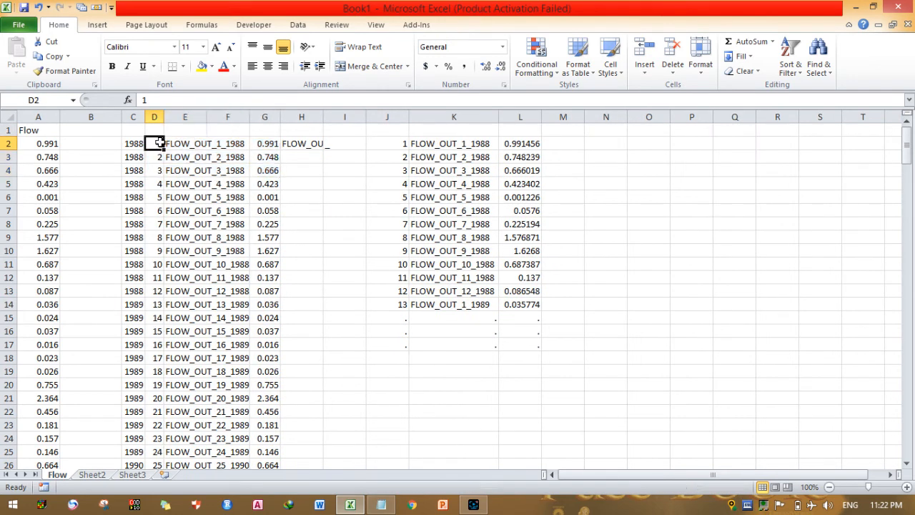
# Copy D2:G217 and paste it as plain values starting at N2, filling columns N–Q
pyautogui.moveTo(154, 143); pyautogui.dragTo(264, 451)
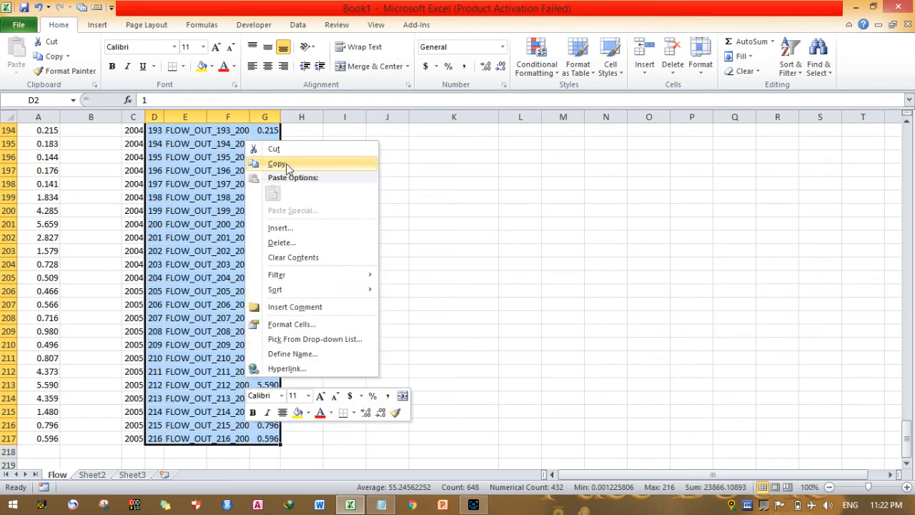
pyautogui.click(278, 163)
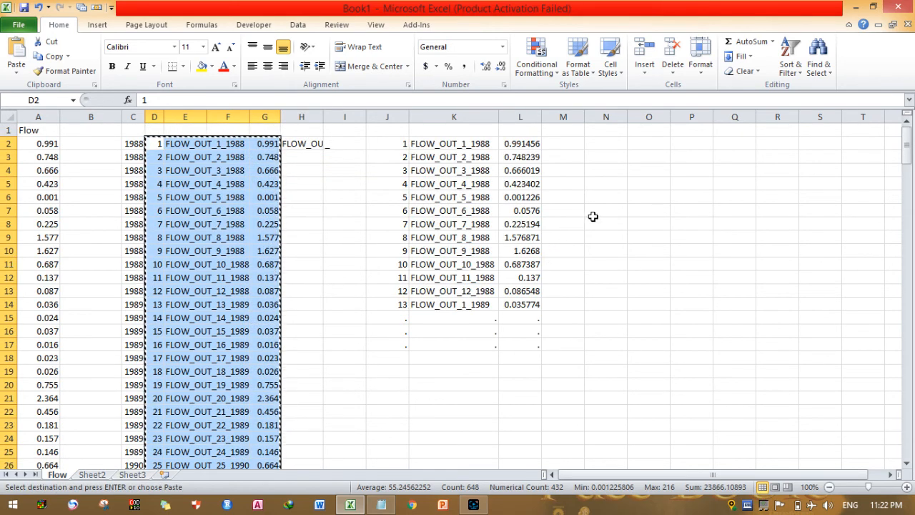
pyautogui.rightClick(606, 140)
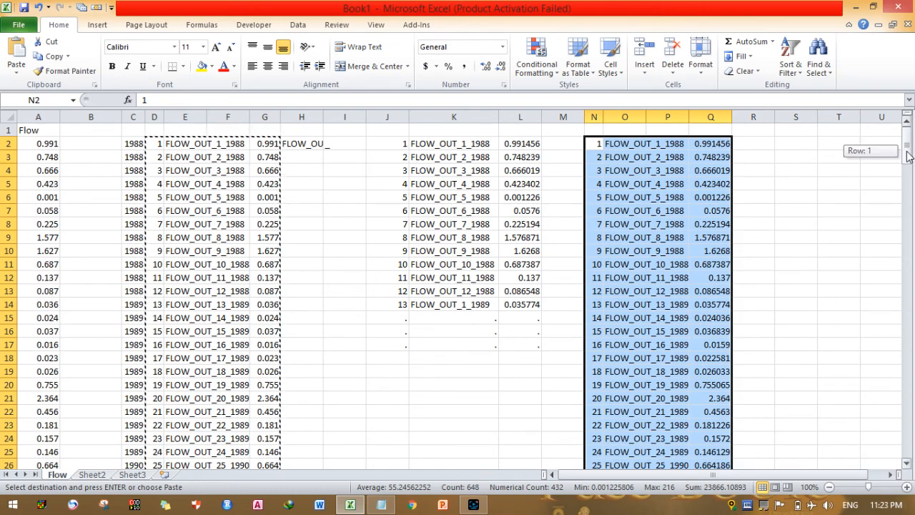
pyautogui.scroll(-3)
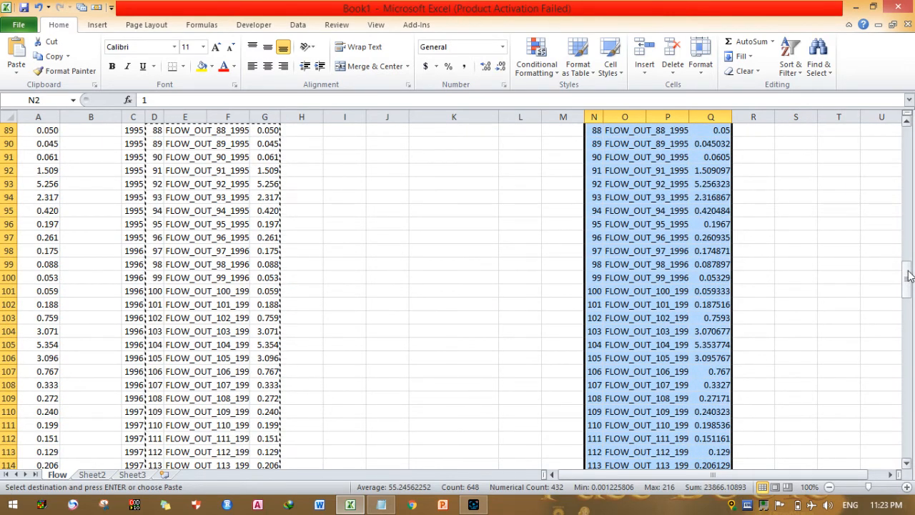
pyautogui.scroll(-3)
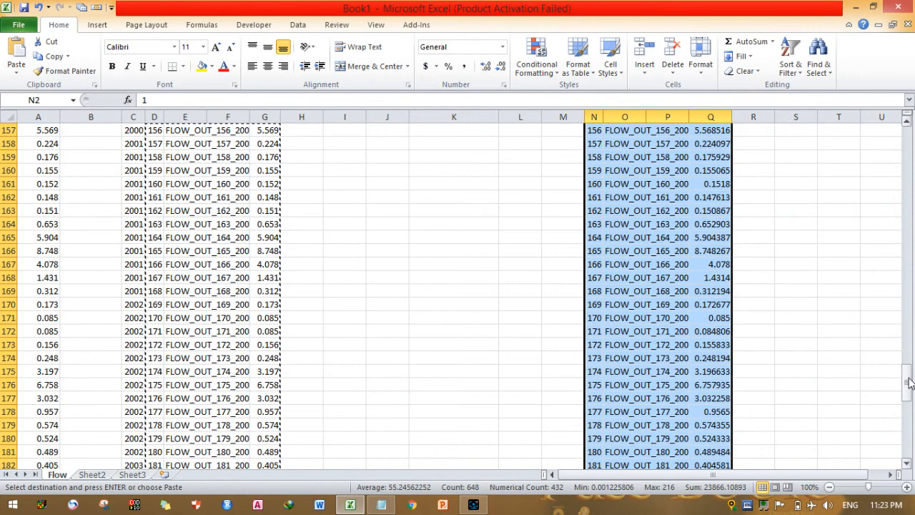
pyautogui.scroll(-3)
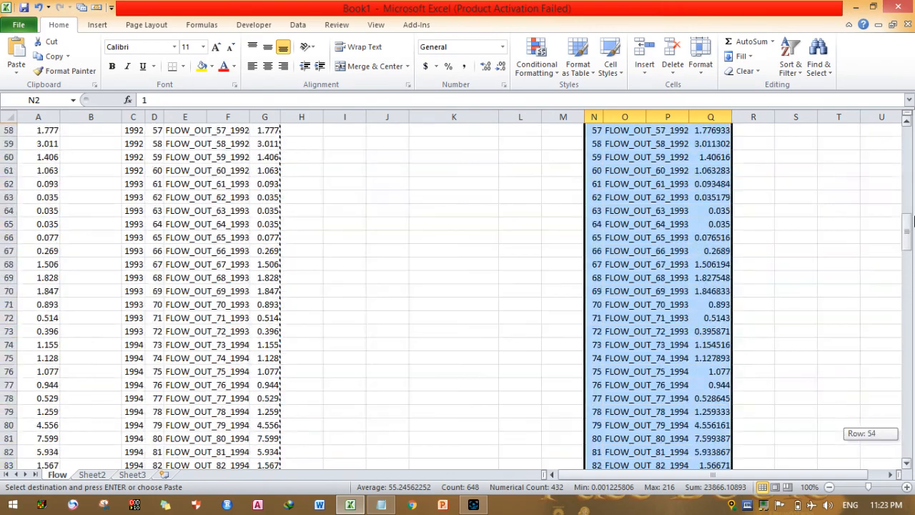
pyautogui.scroll(3)
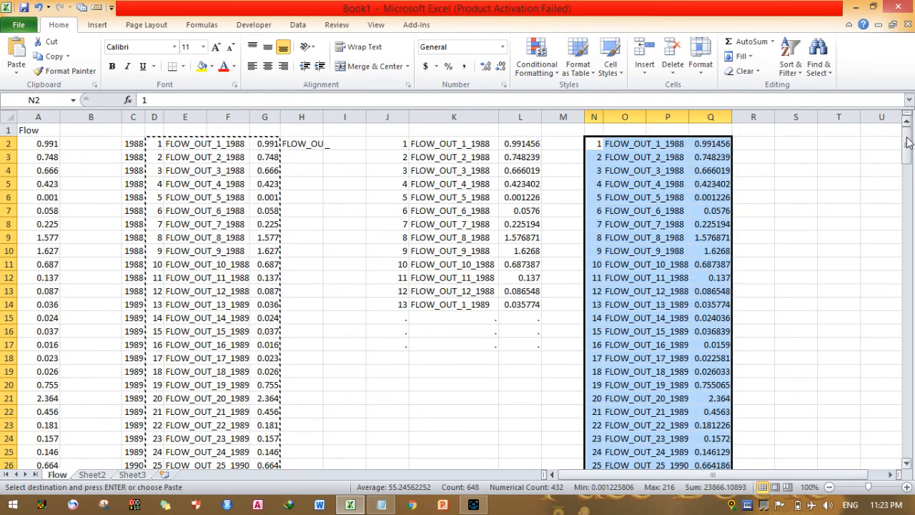